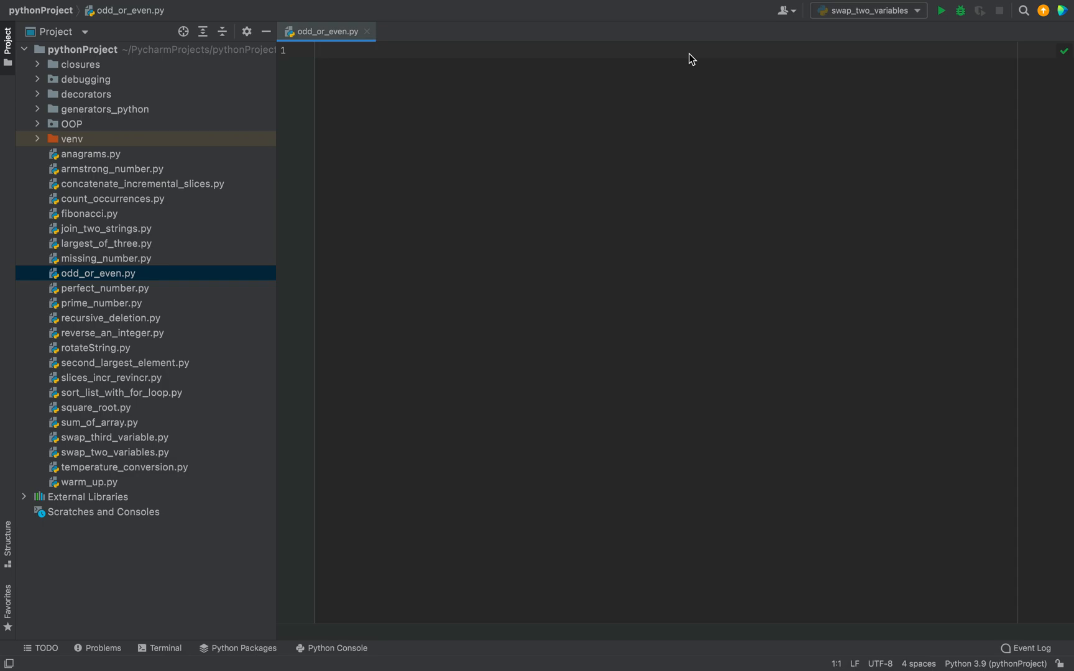
- Write the main guard with an input() prompting for a number to check for odd or even
click(322, 49)
text(if __name__ == '__main__':)
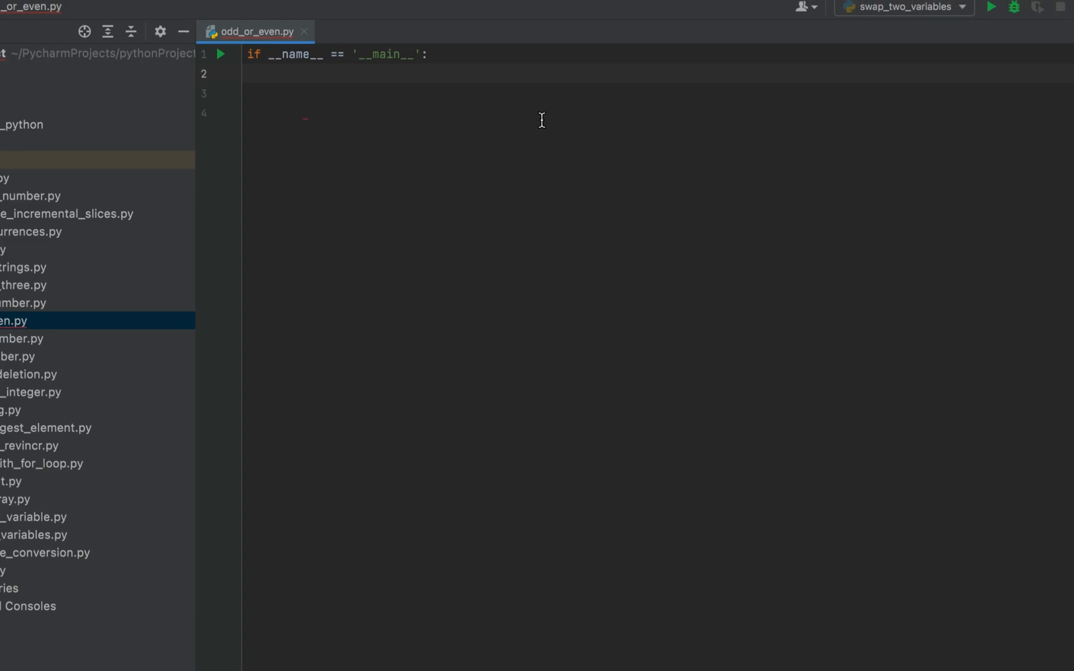
text(input("Enter t)
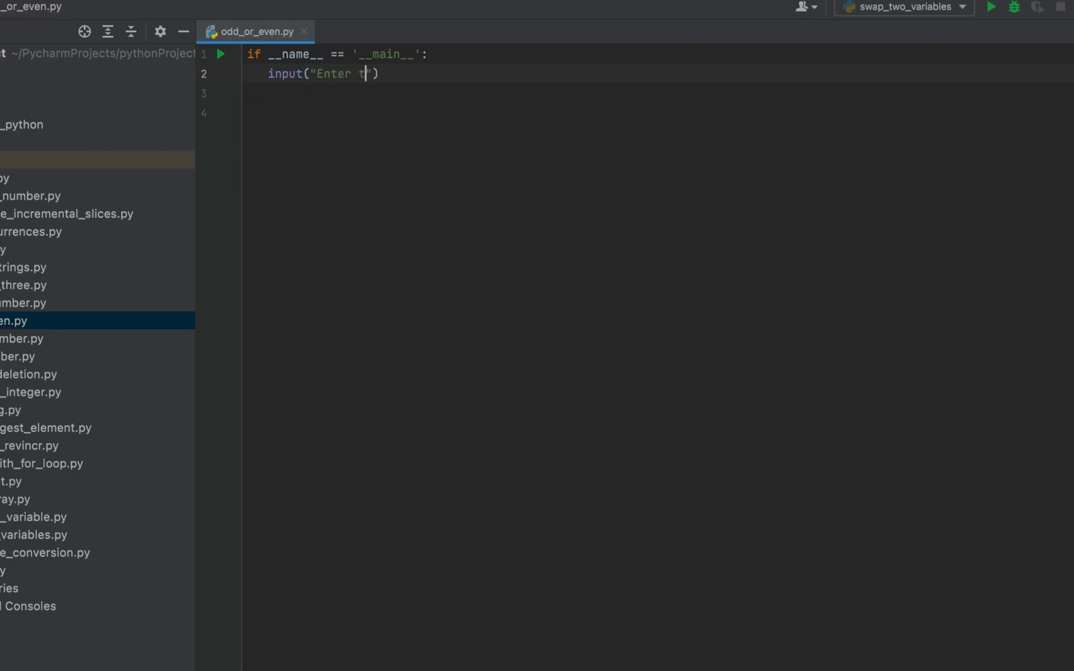
text(he number to)
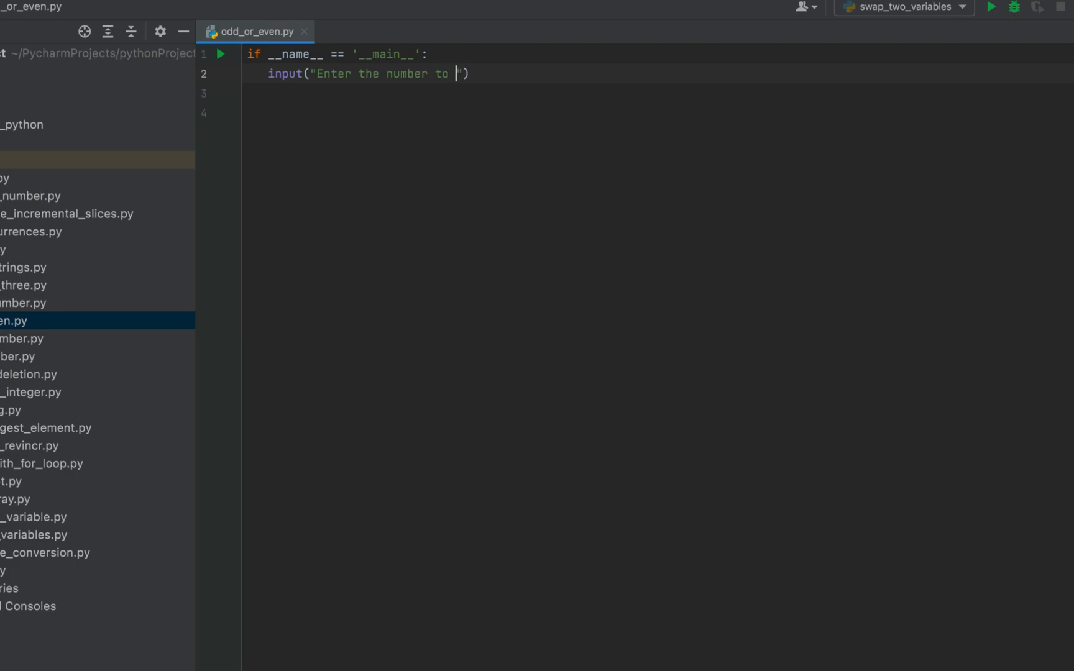
text(check)
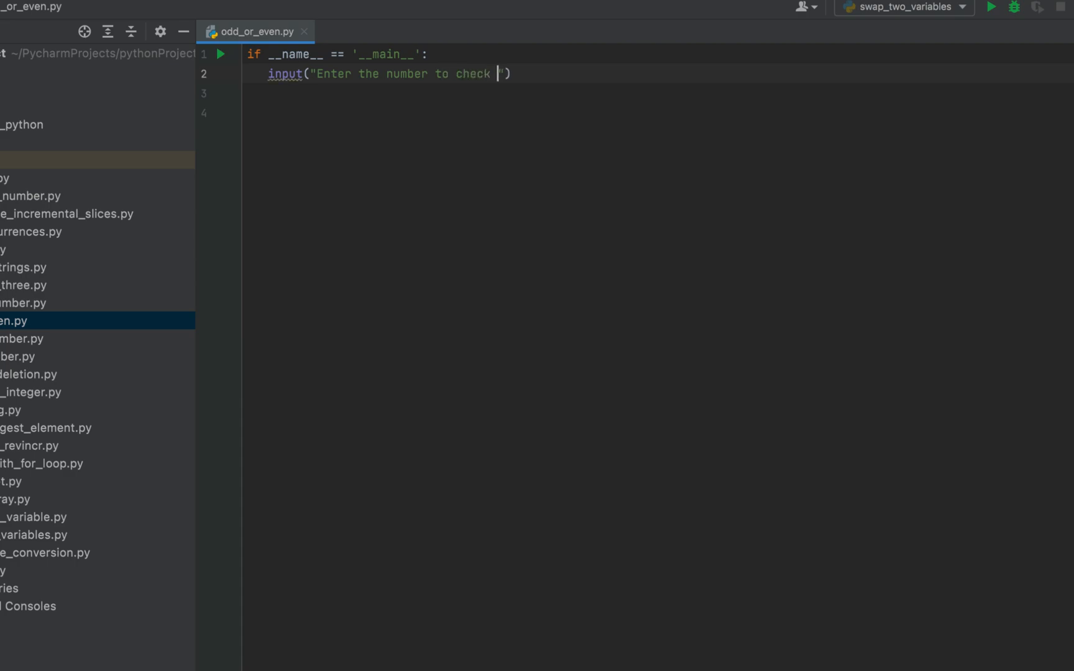
text(for odd or ev)
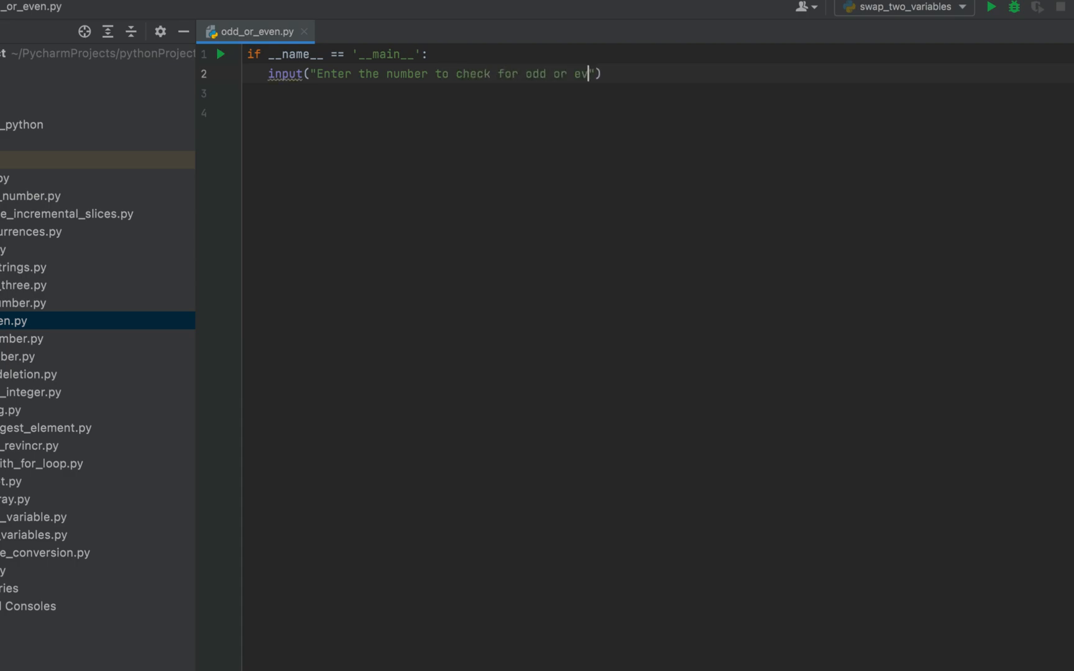
text(en)
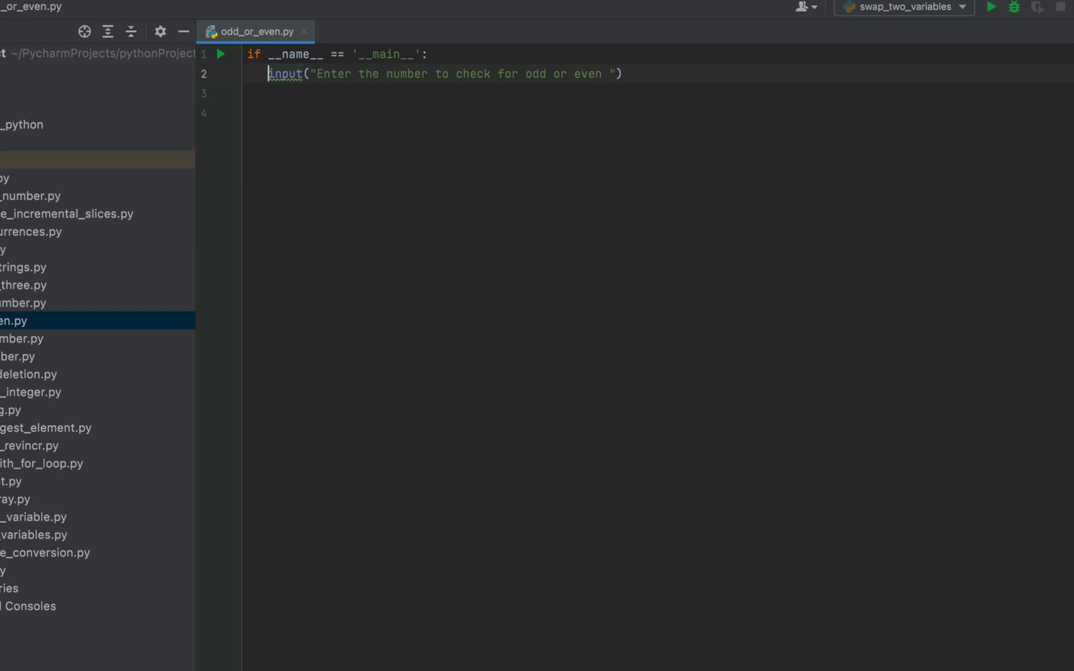
- Convert the input to int in v_num and start if (v_num % 2 == 0):
text(int()
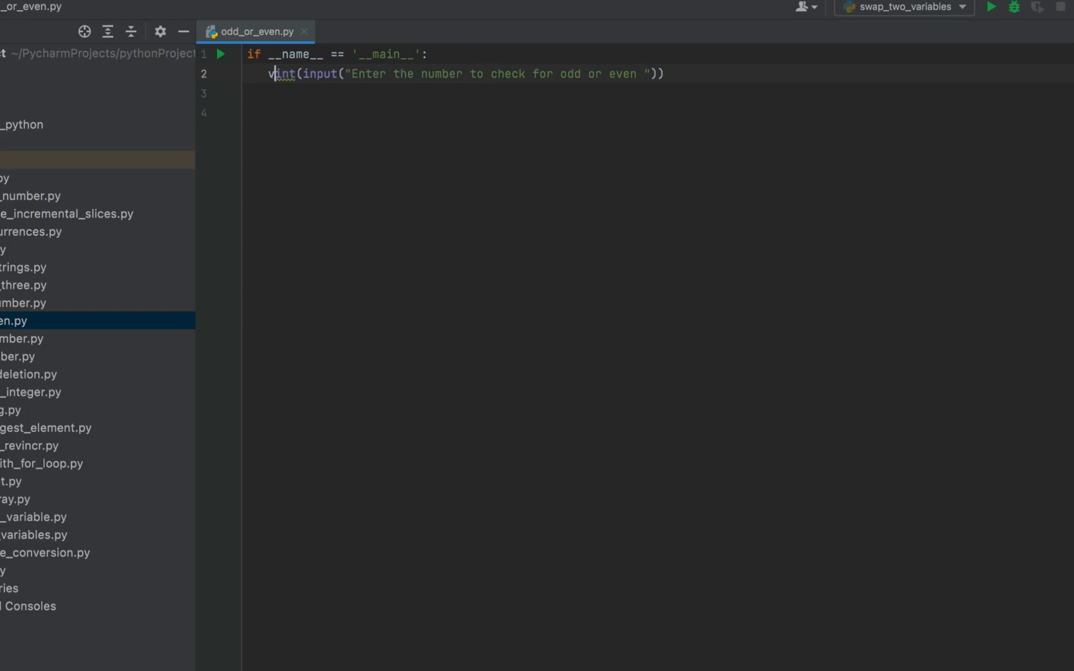
text(_num =)
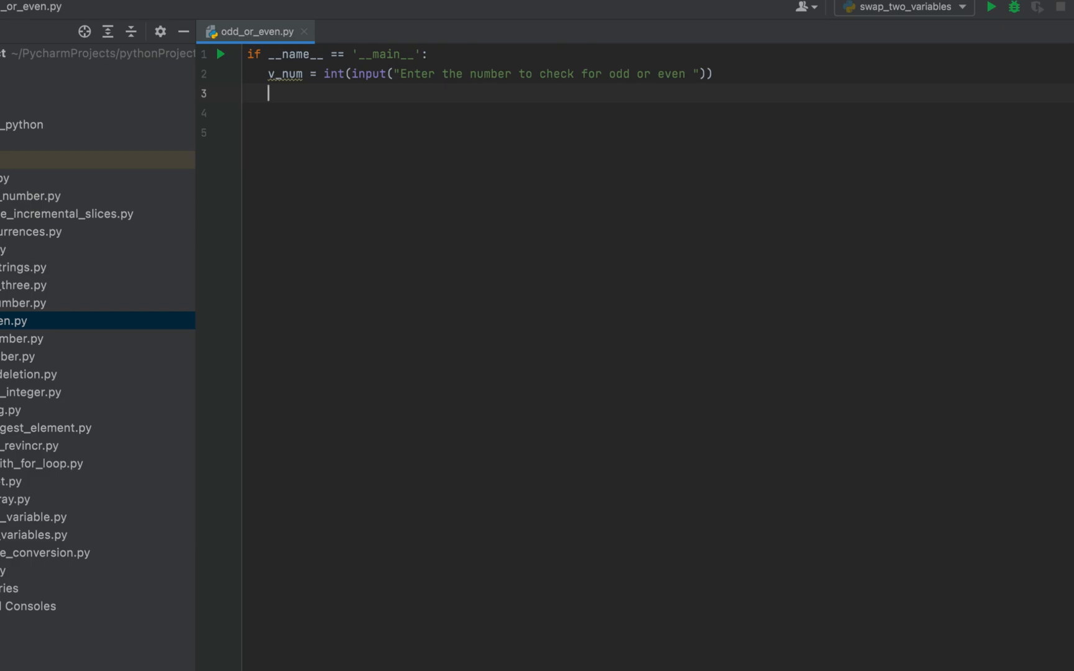
text(if (v_num)
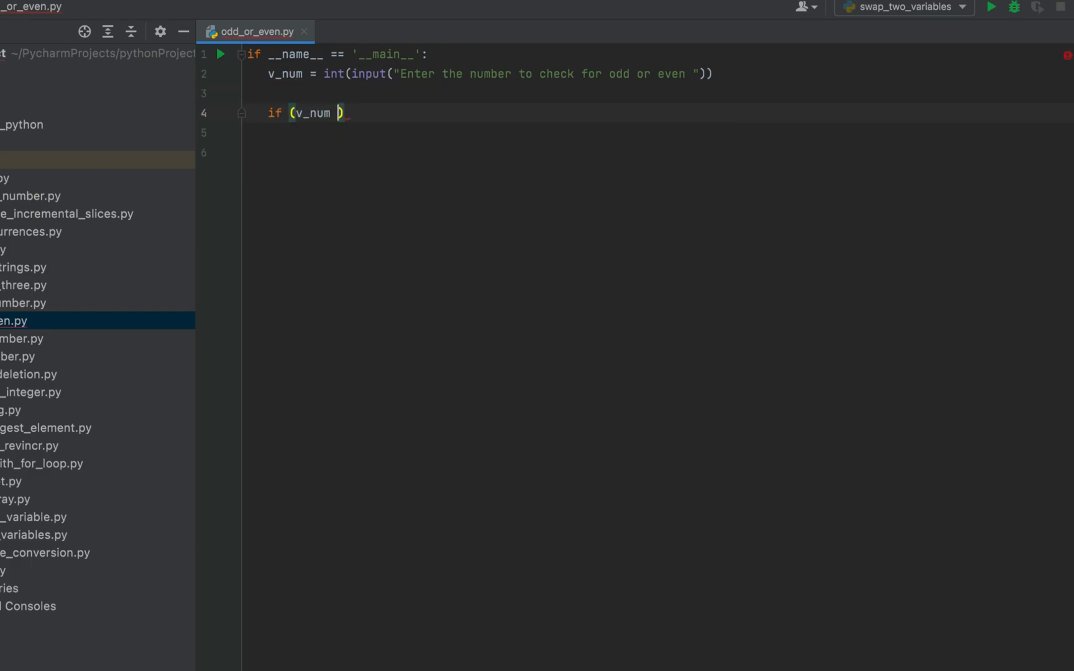
text(% 2)
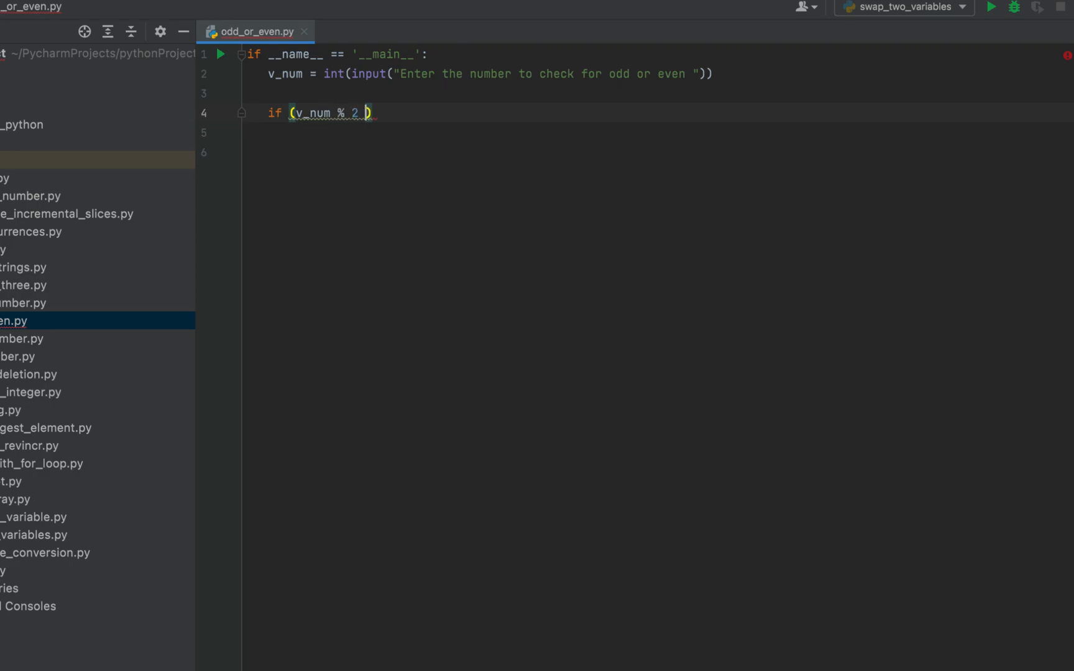
text(== 0)
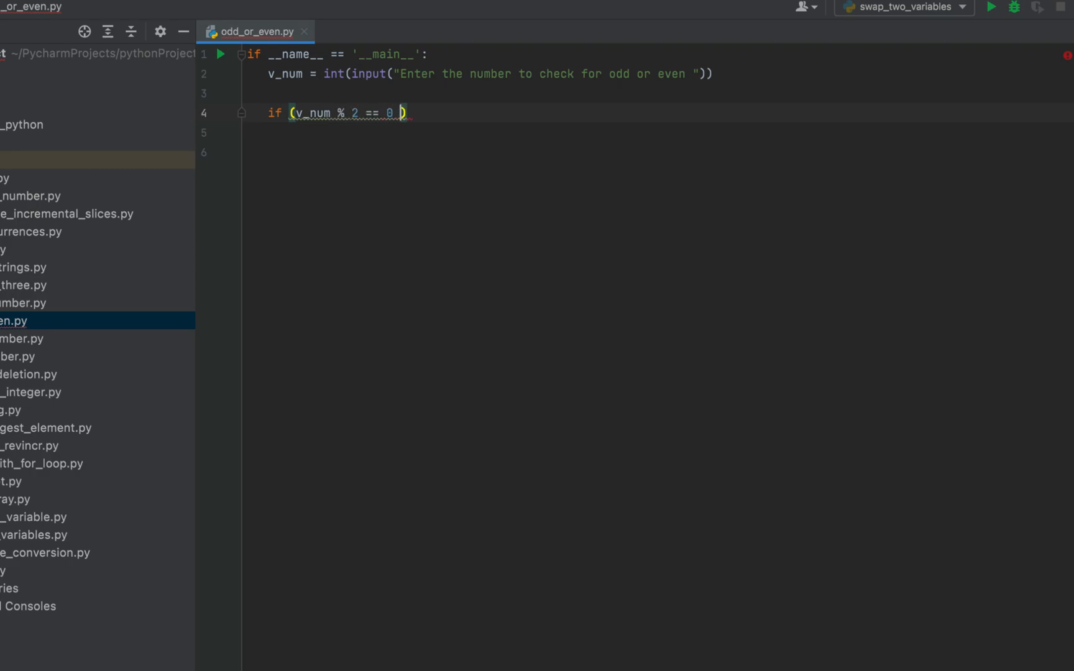
text(:)
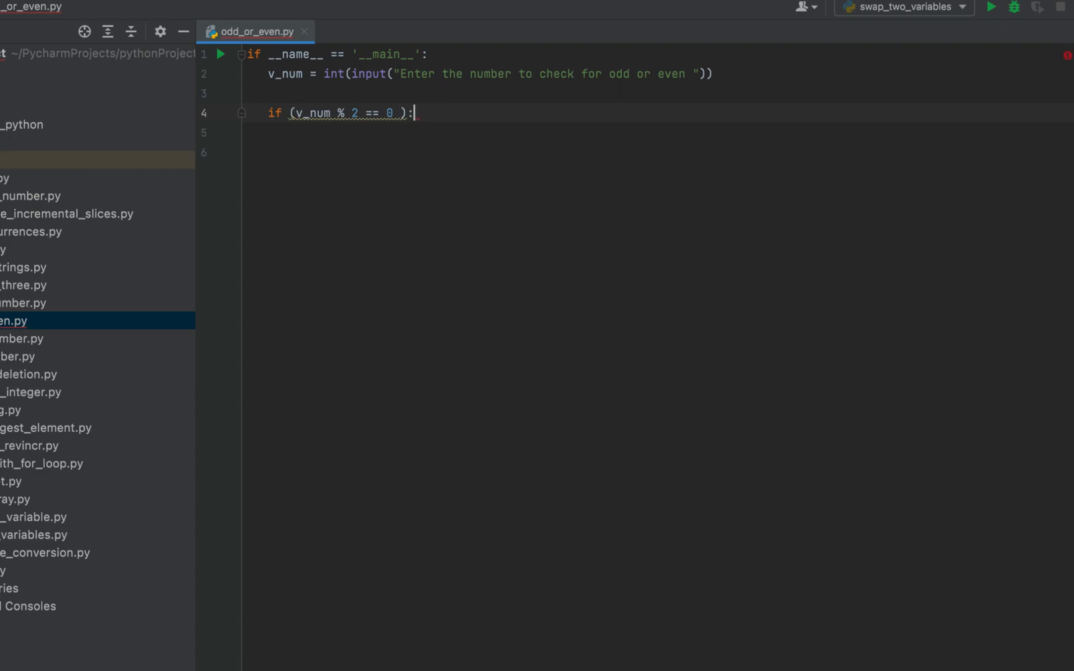
- Print "{} is even".format(v_num) inside the if branch
text(print(")
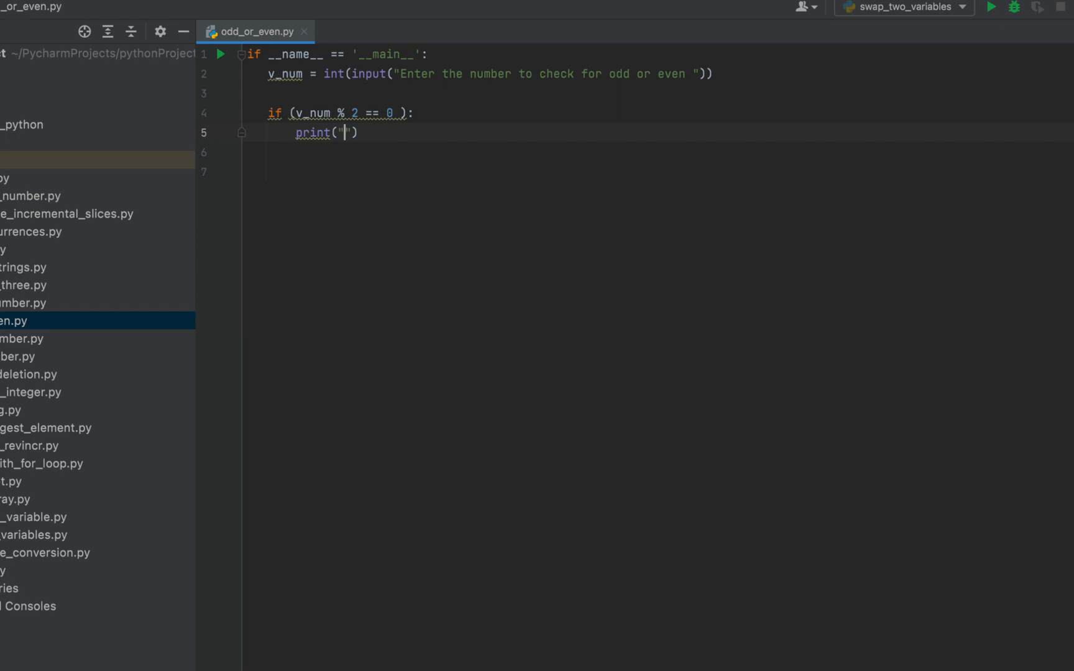
text({})
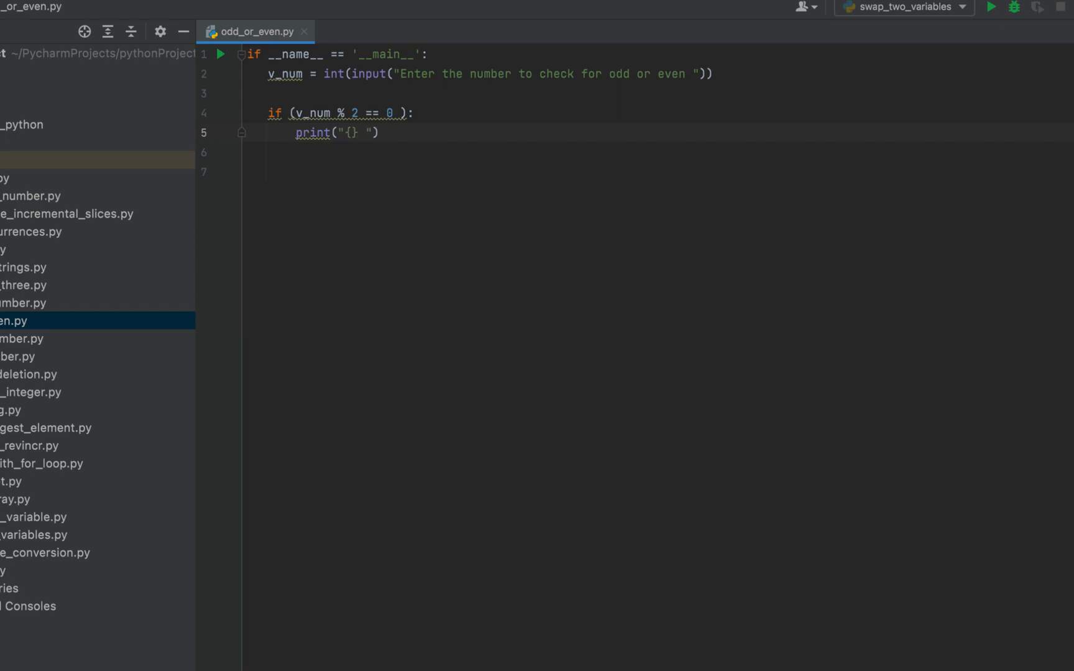
text(is even)
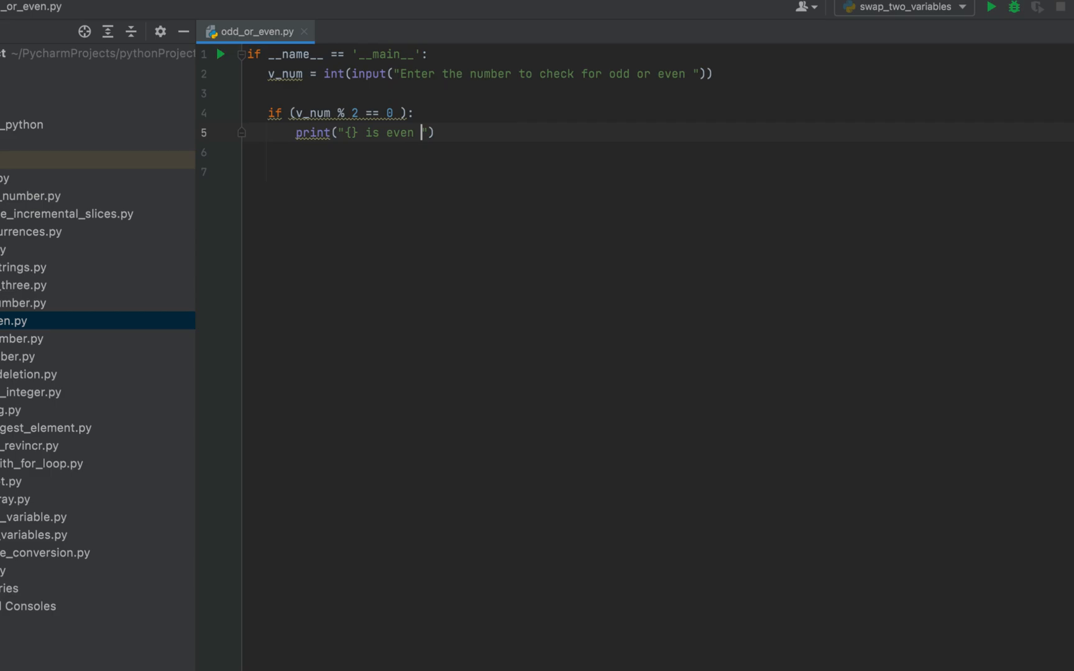
text(.format)
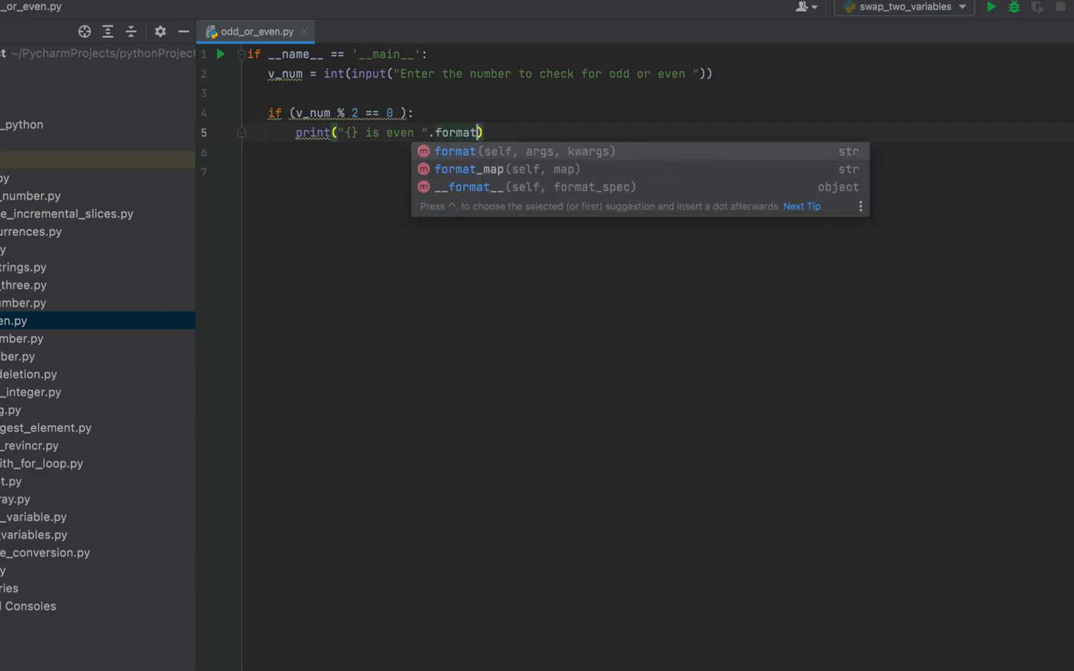
text((v_nu)
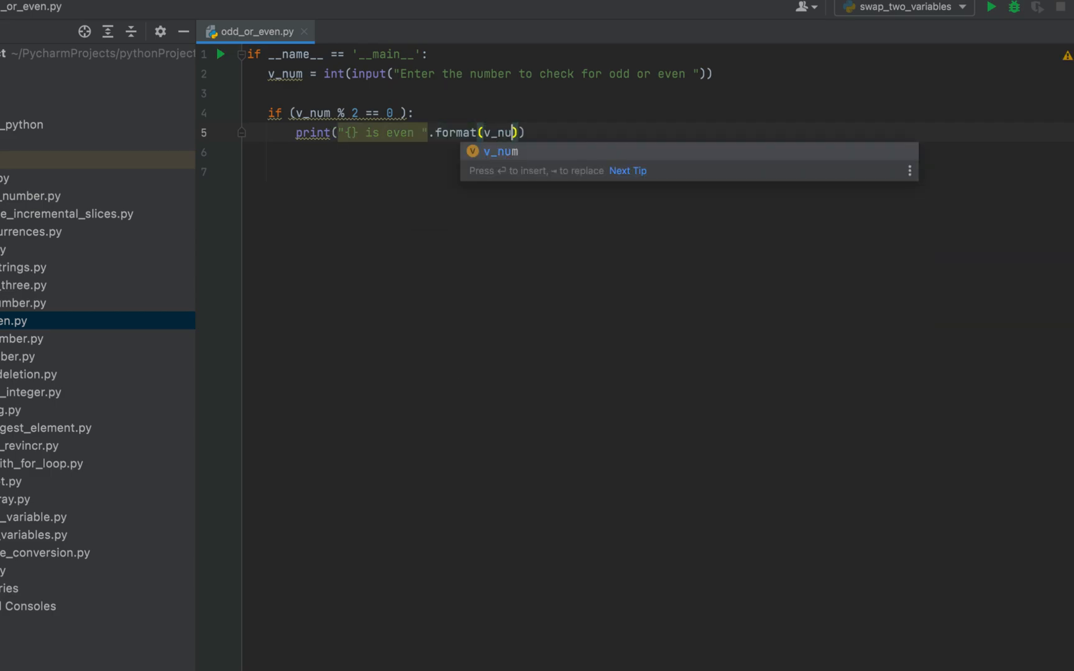
key(enter)
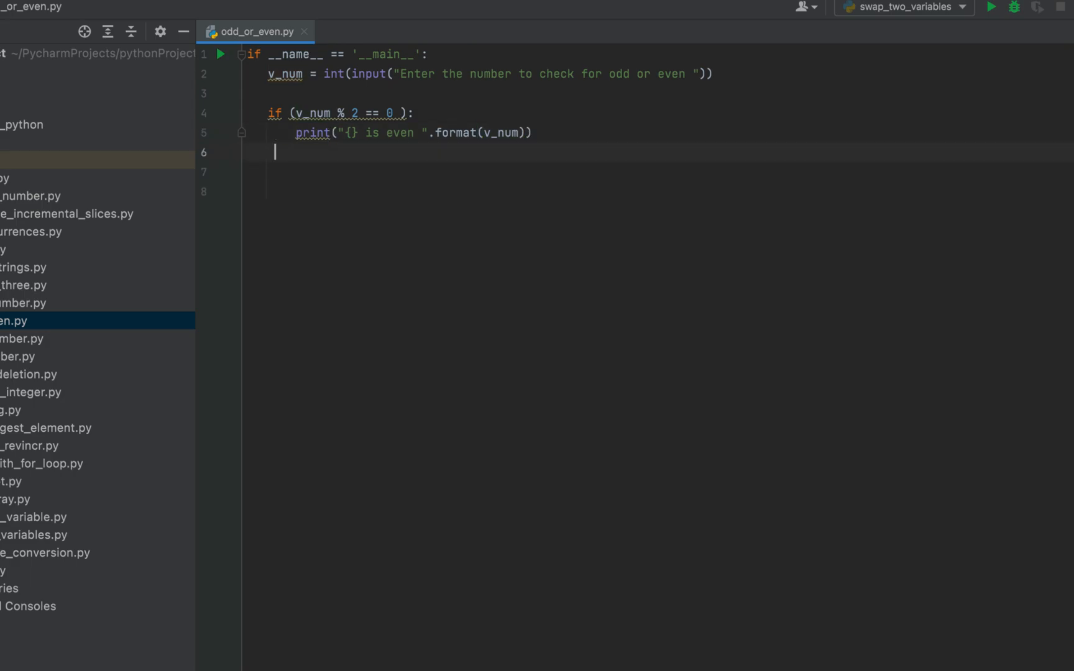
- Add an else branch printing "{} is odd" for v_num
text(e)
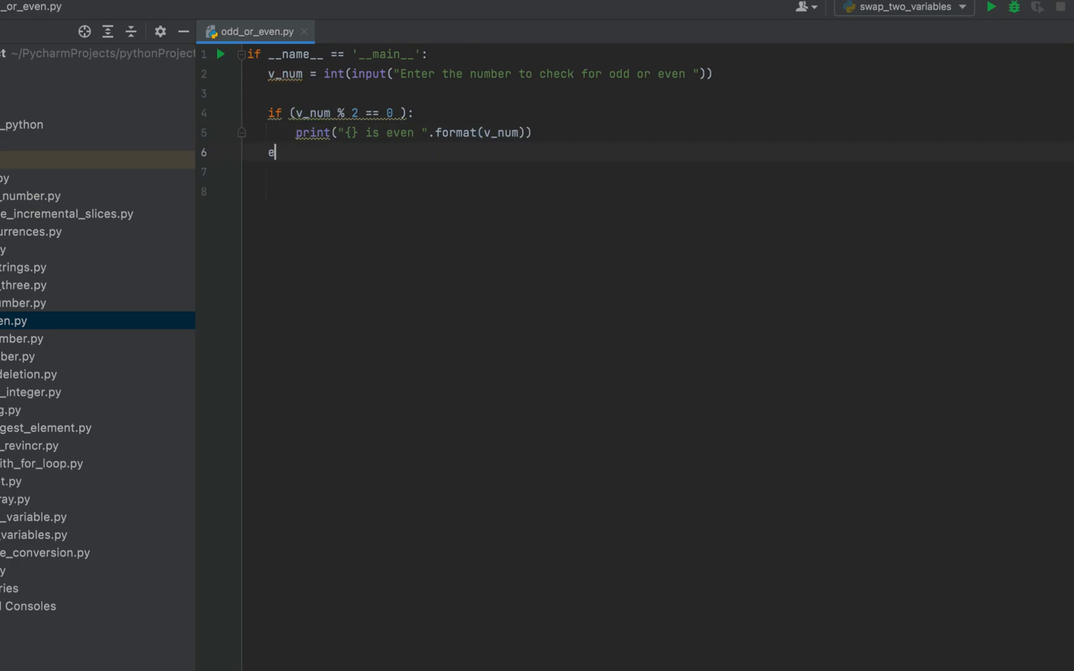
text(lse:)
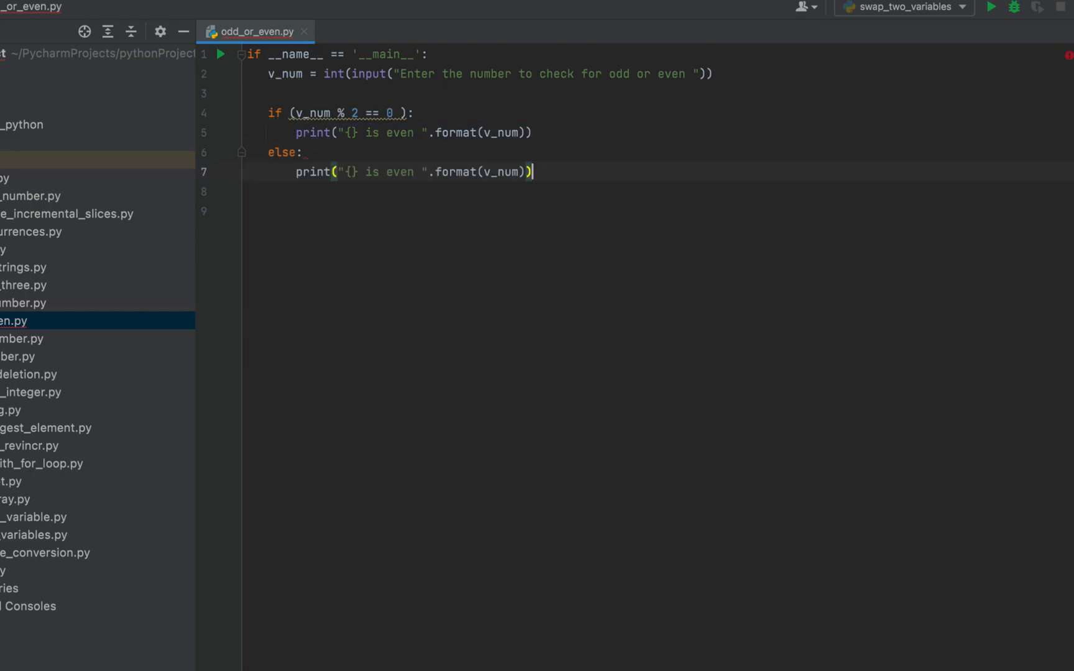
double_click(399, 172)
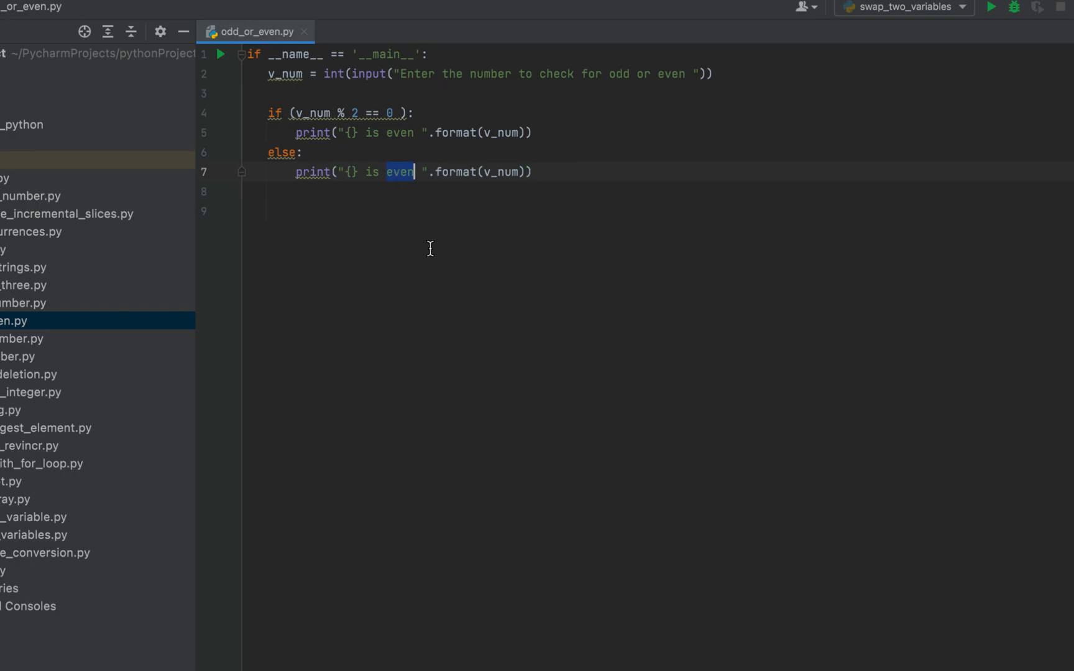
text(odd)
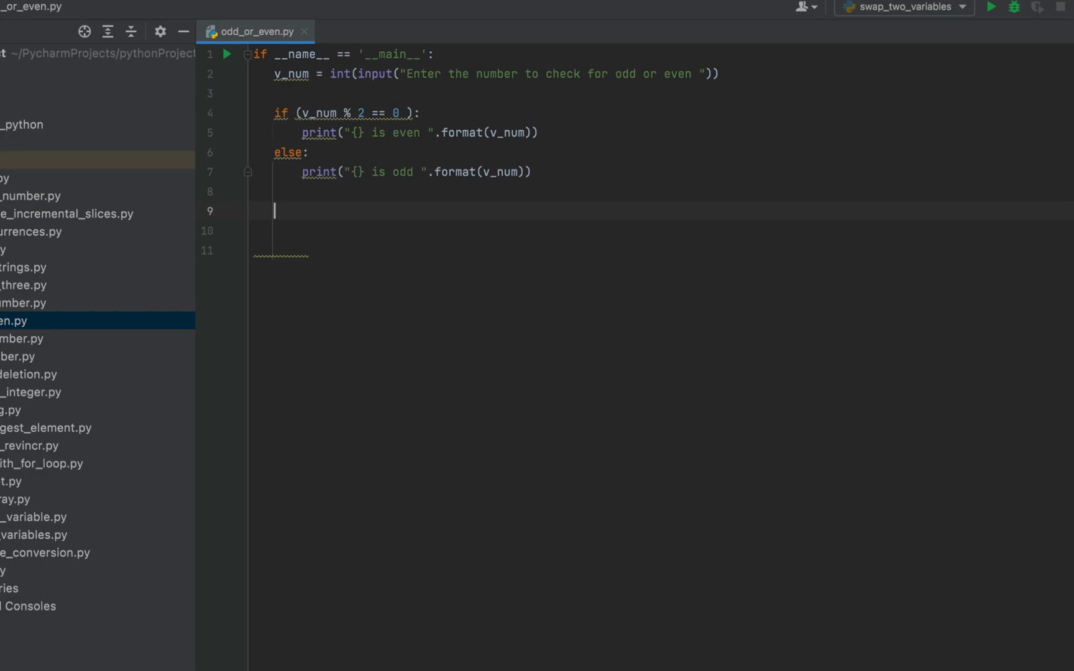
- Run odd_or_even.py with input 4 to get '4 is even', then rerun entering 7
click(301, 54)
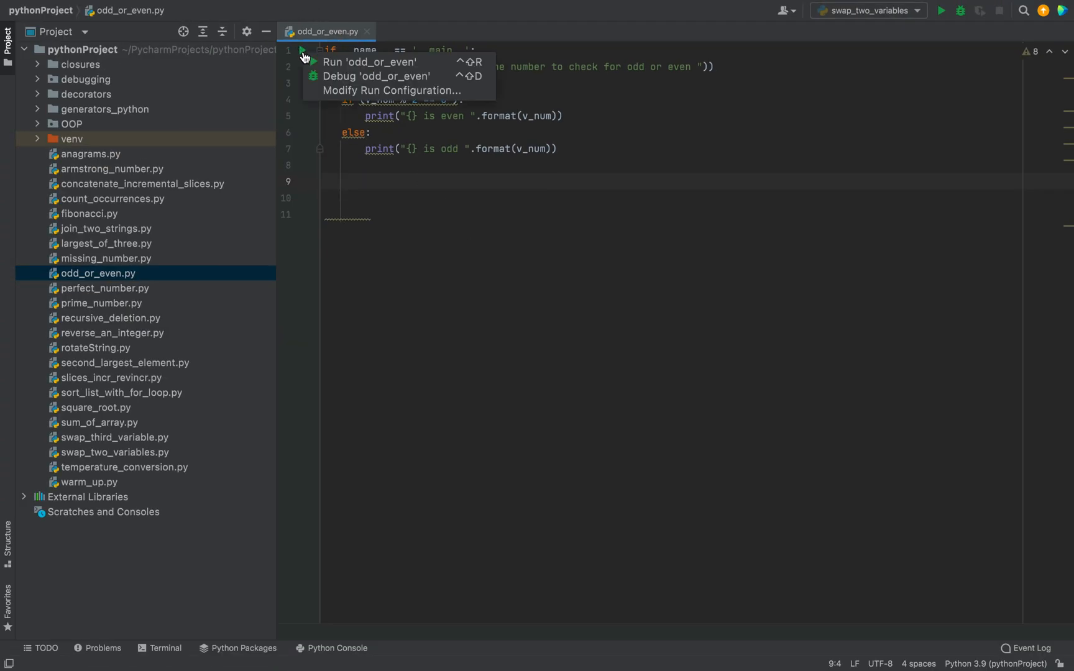
click(369, 62)
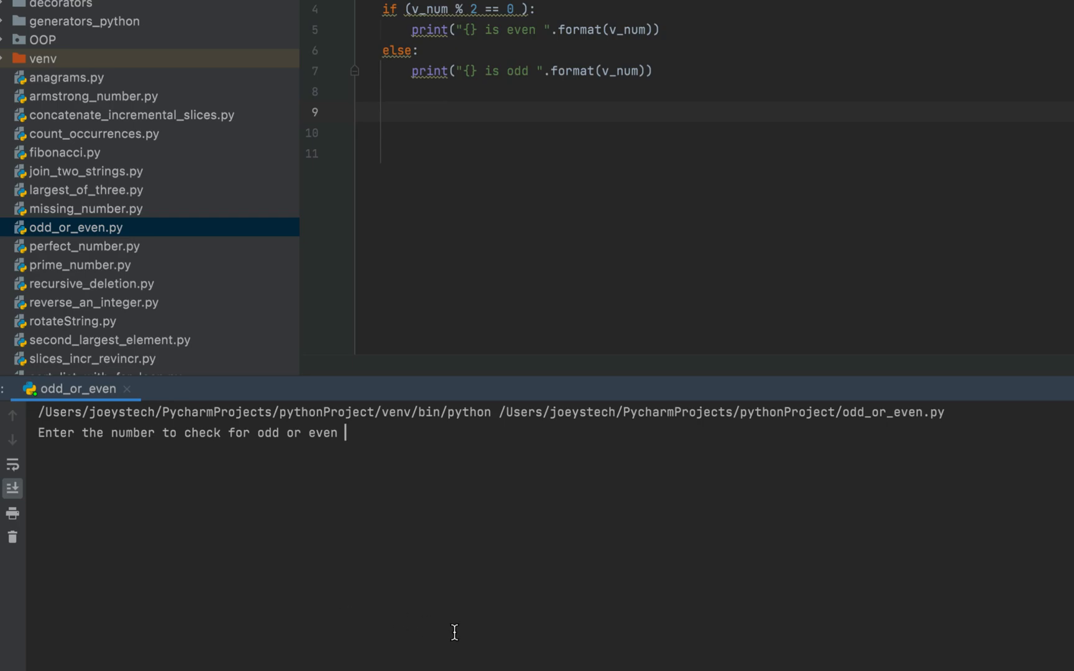
text(4)
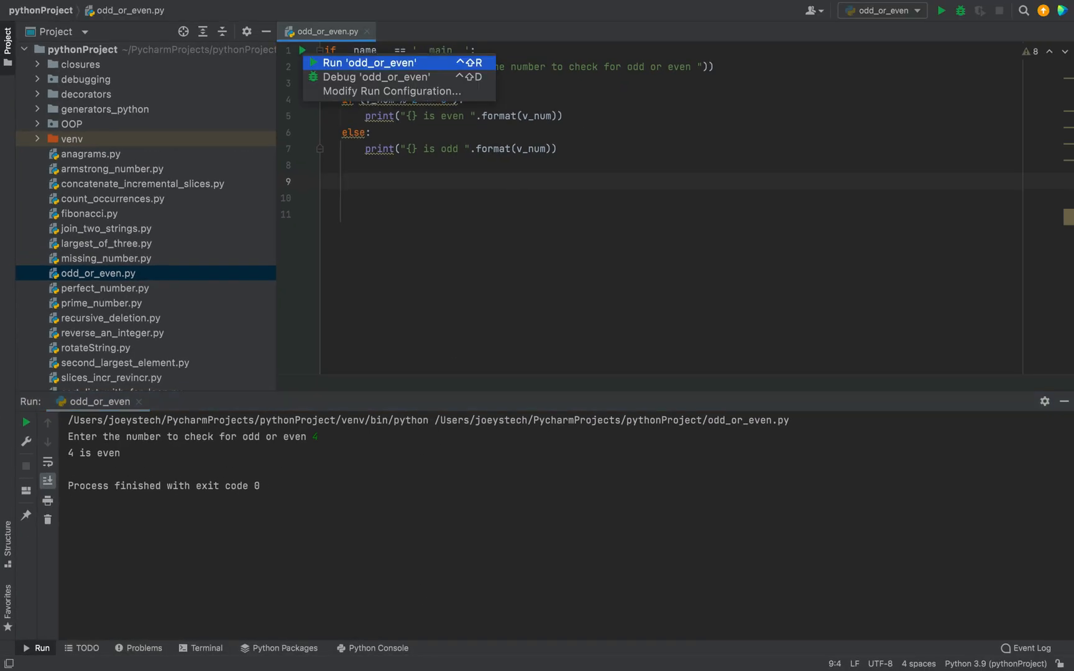
click(368, 62)
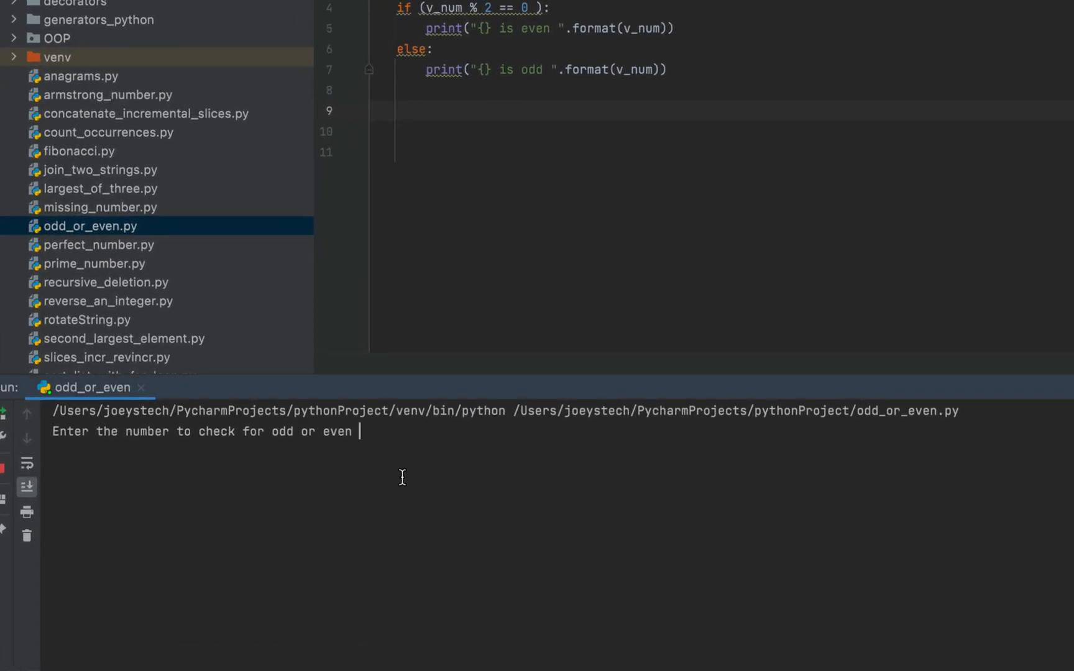
text(7)
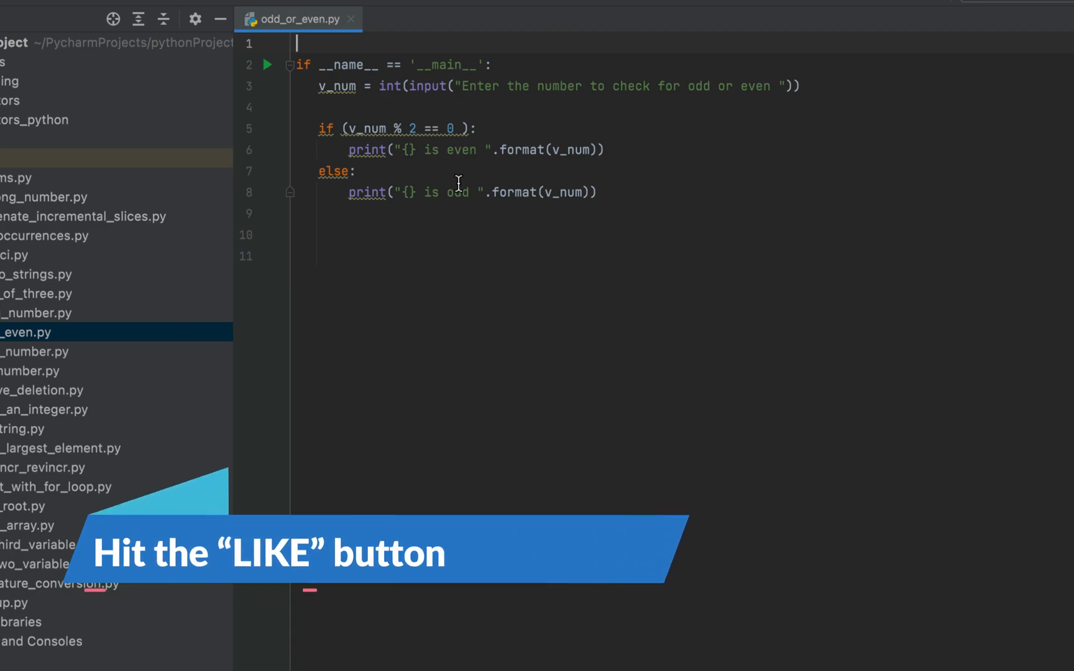
- Declare def f_check_even_odd(n): above the main block with an indented body line
text(def)
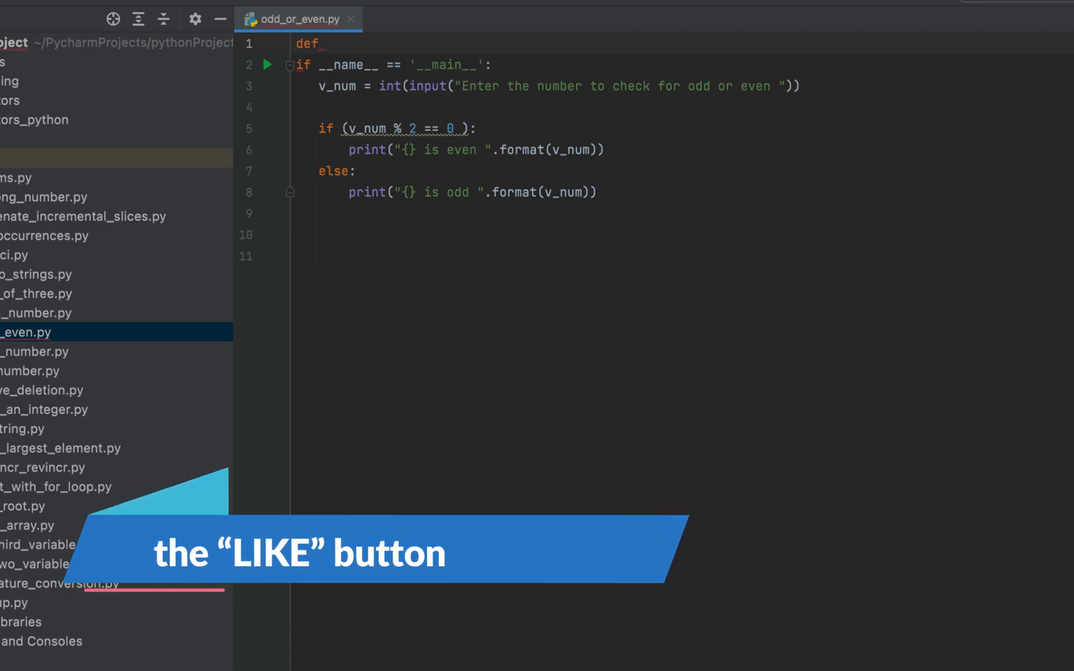
text(f_c)
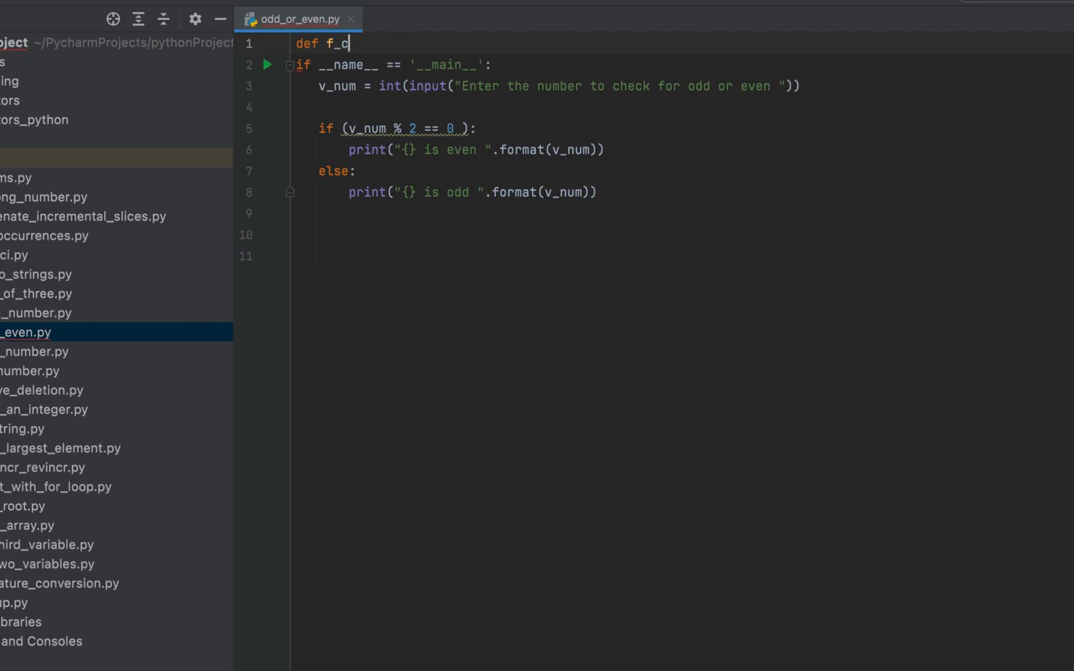
text(heck_even)
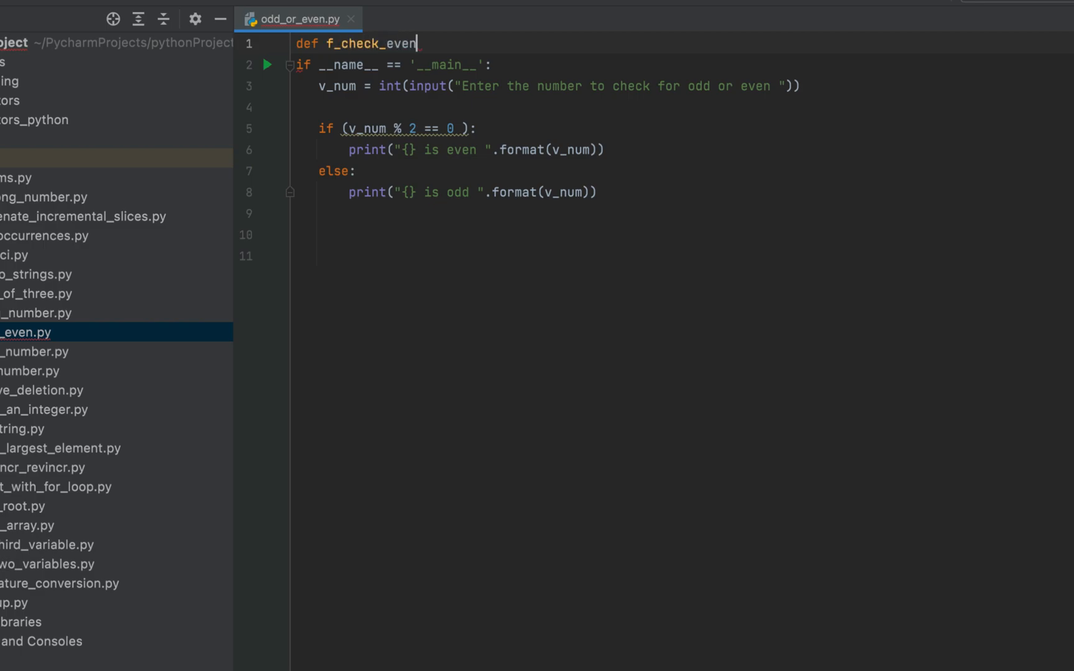
text(_odd)
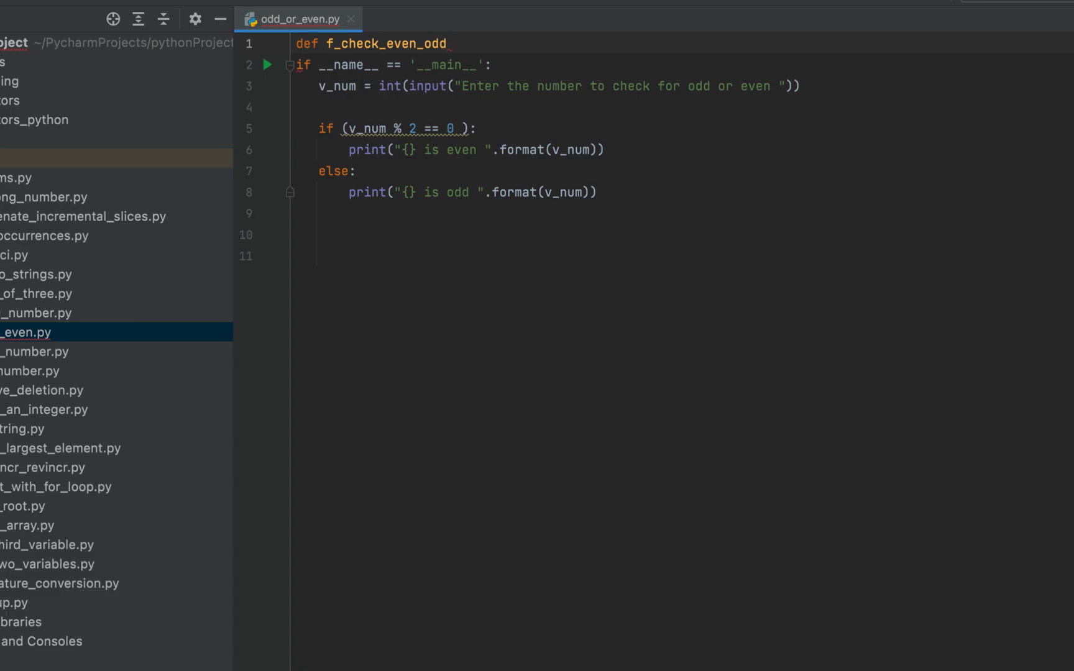
text(())
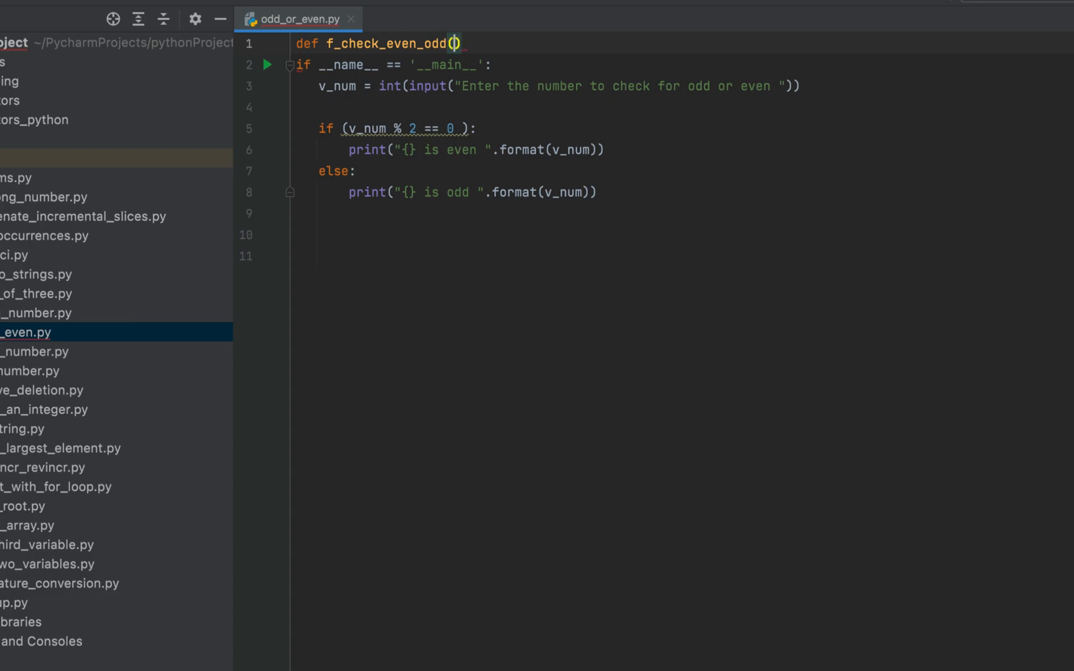
text(n)
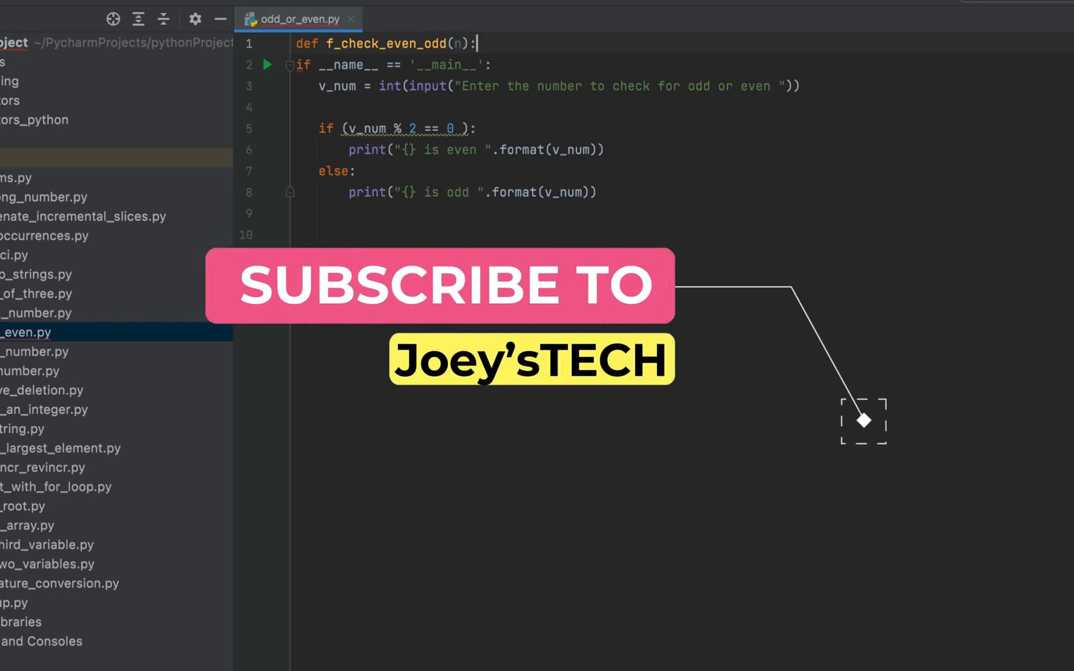
key(enter)
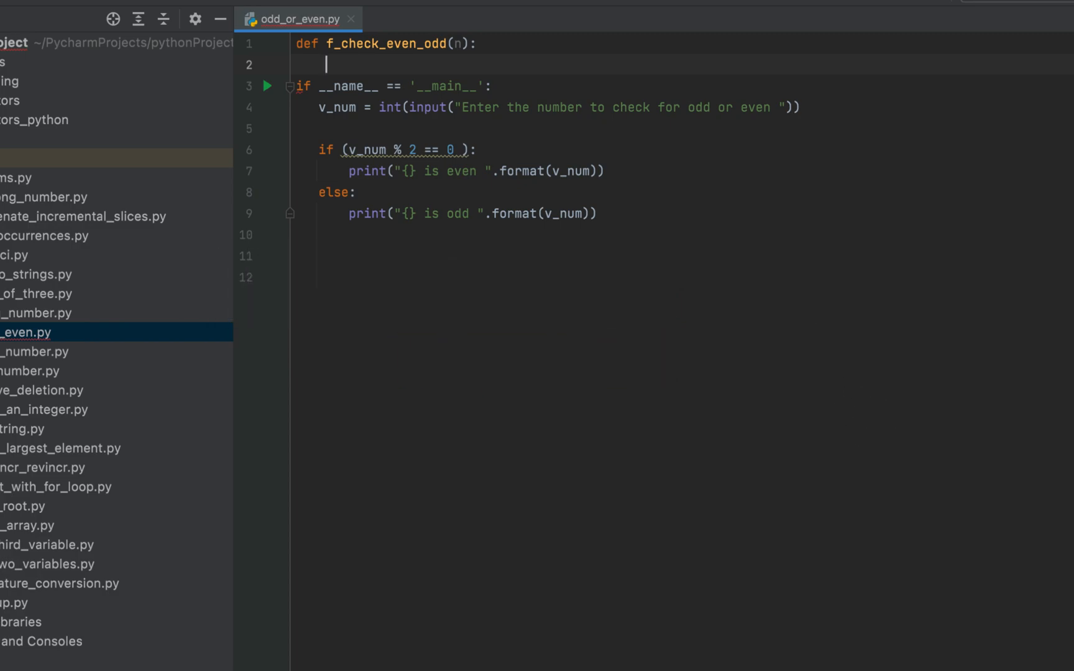
mouse_move(482, 63)
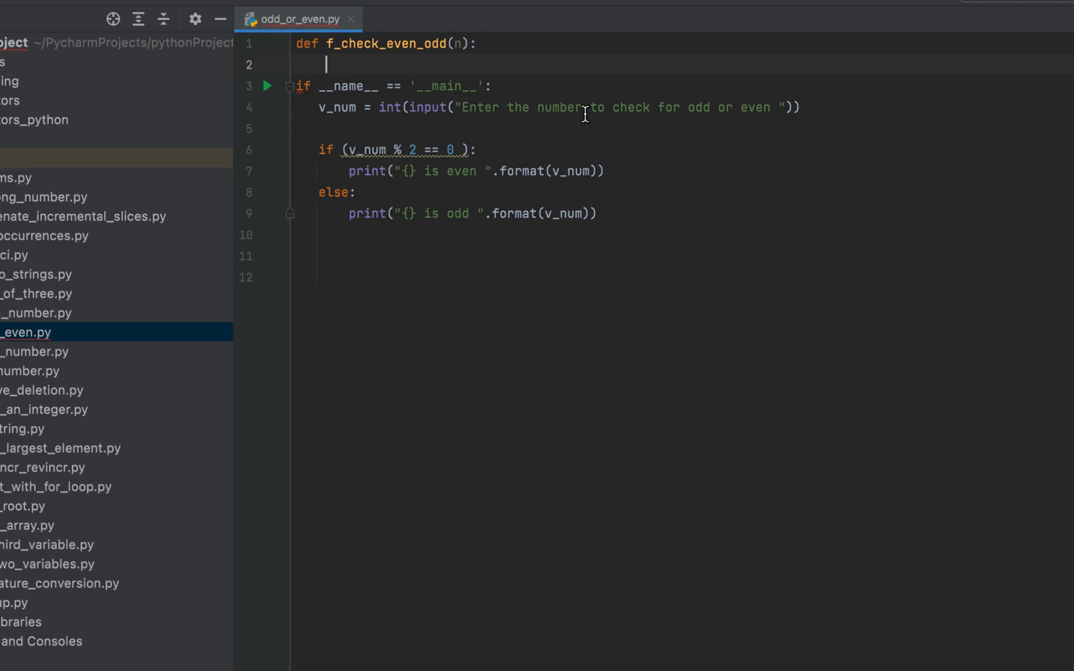
- Return "even" when n==0 and "odd" when n==1 in f_check_even_odd
text(if)
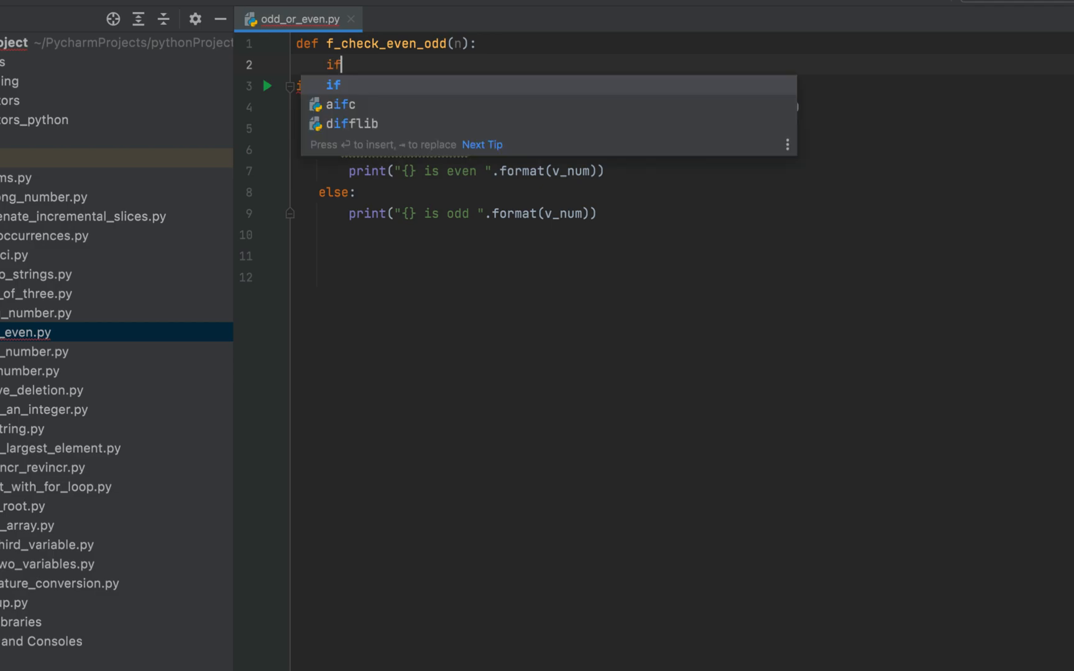
text((n)
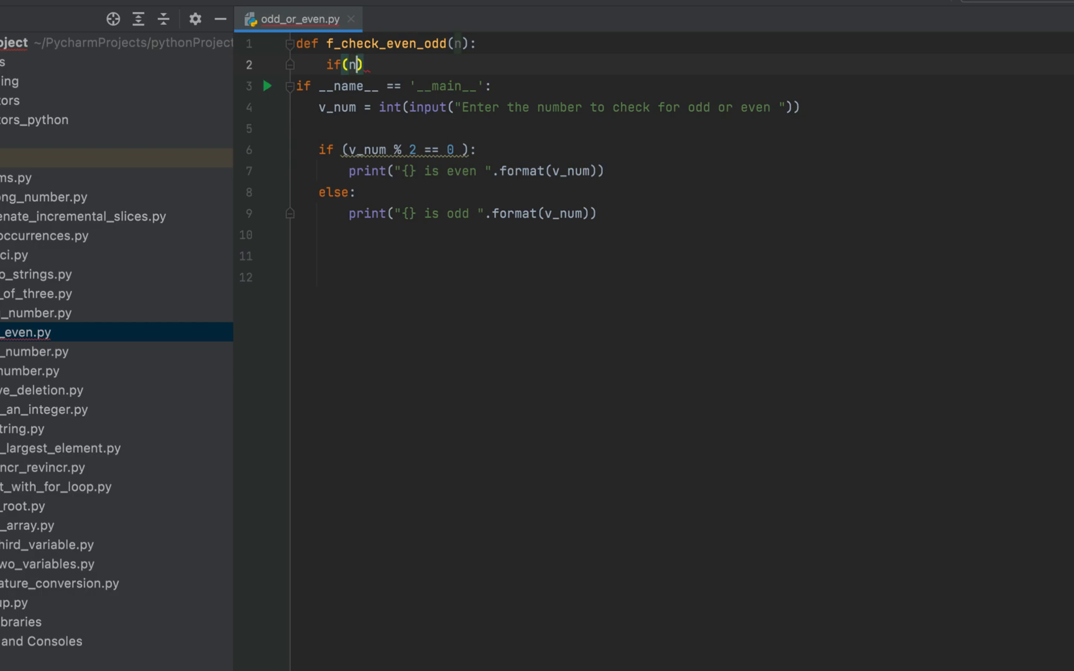
text(==0)
text(r)
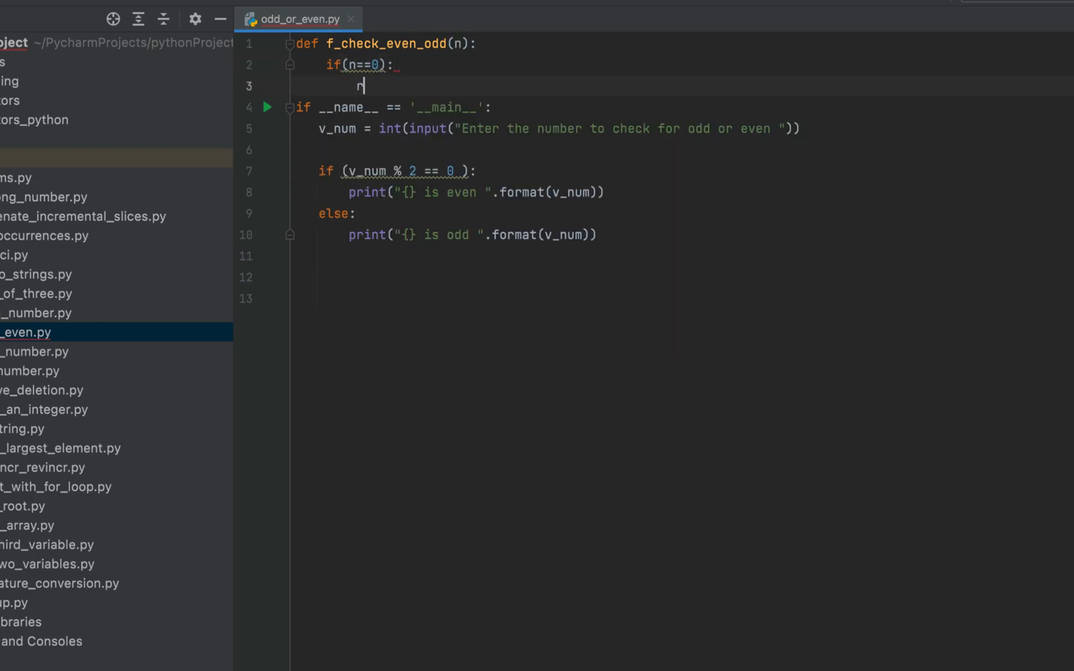
text(eturn)
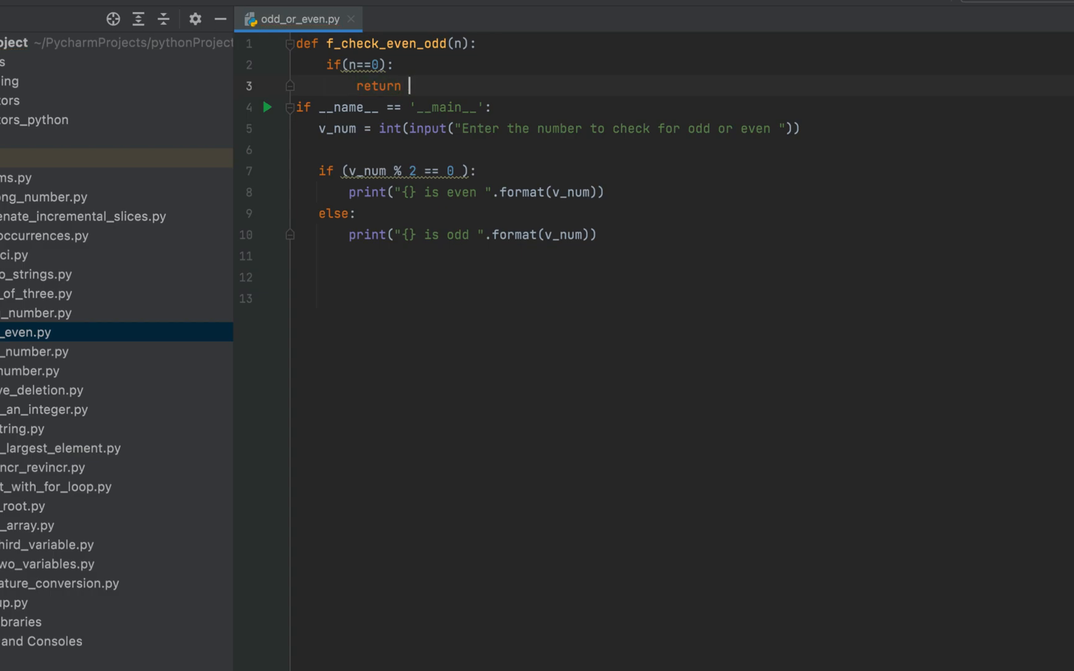
text("even")
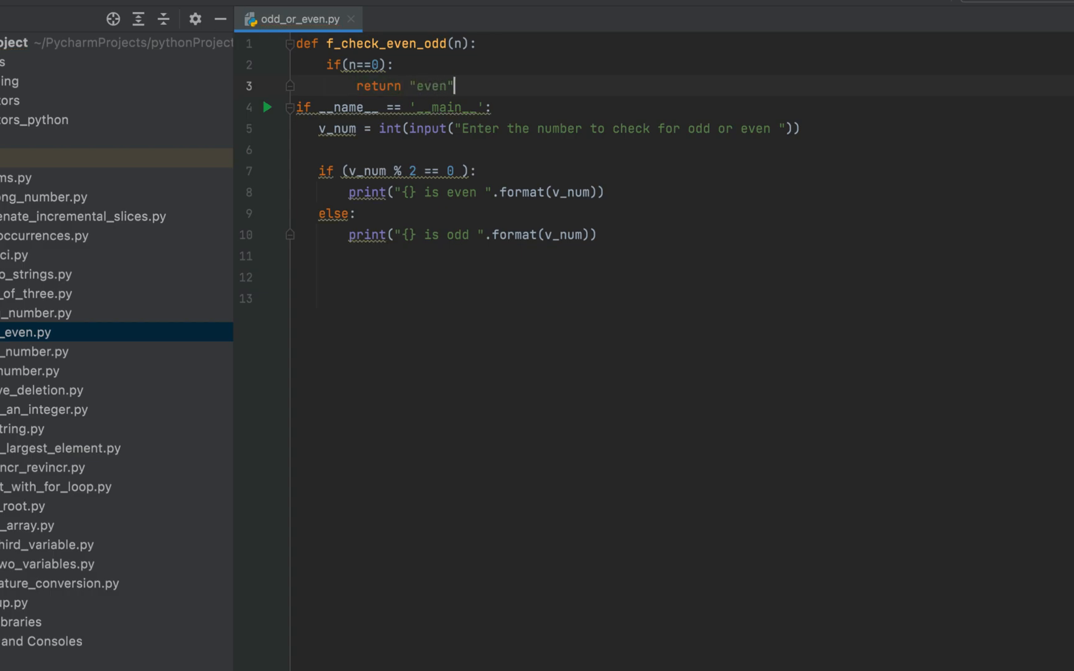
key(enter)
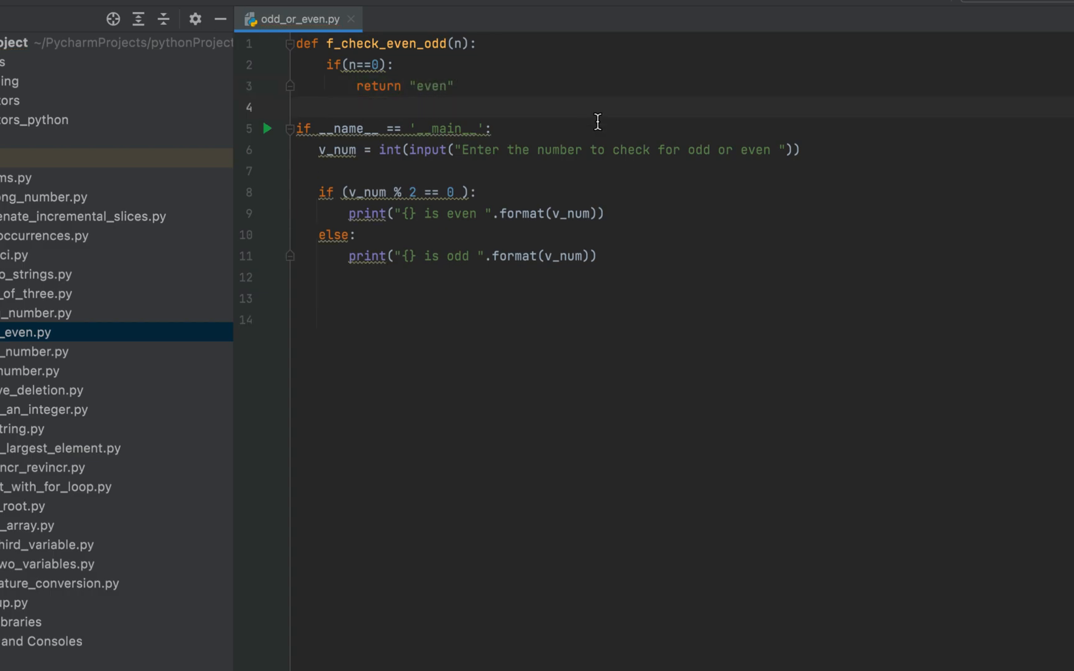
text(elif)
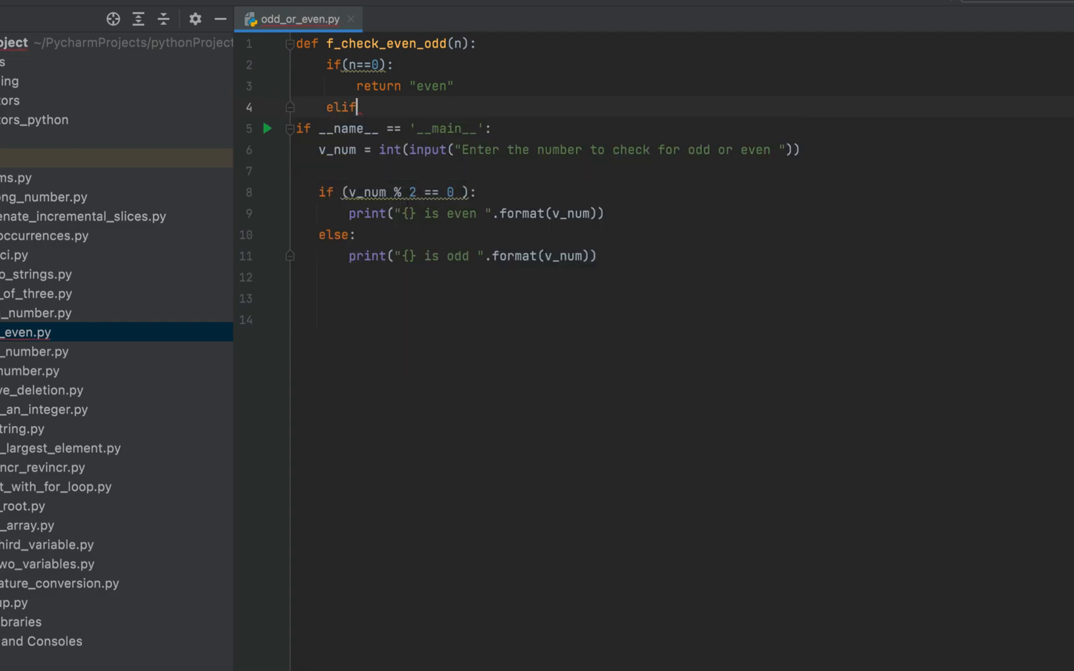
text((n==))
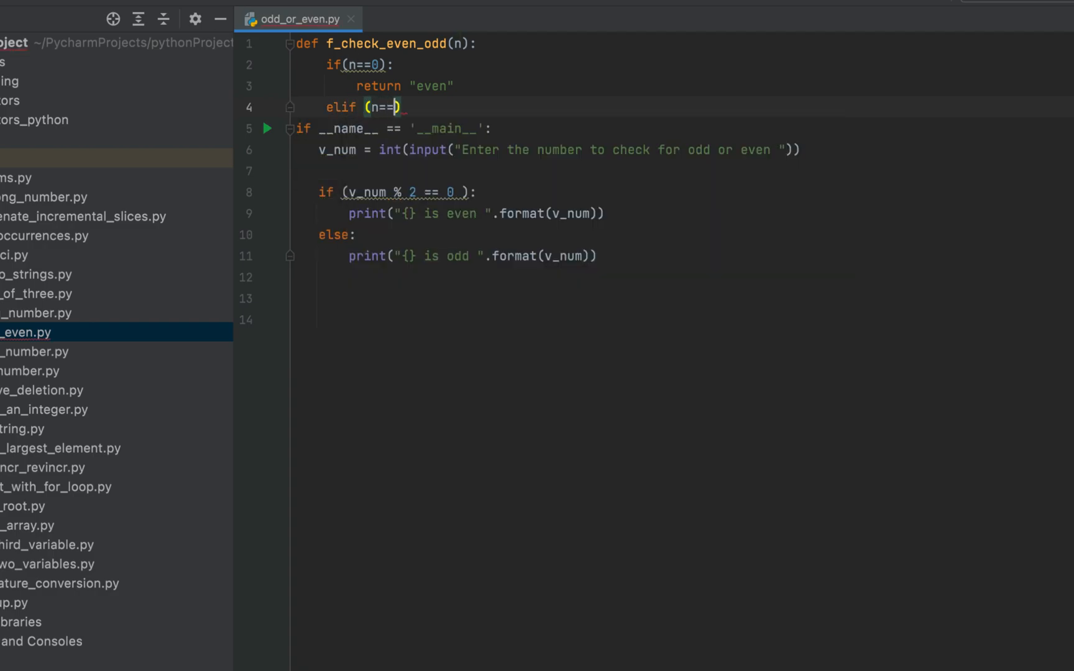
text(1):)
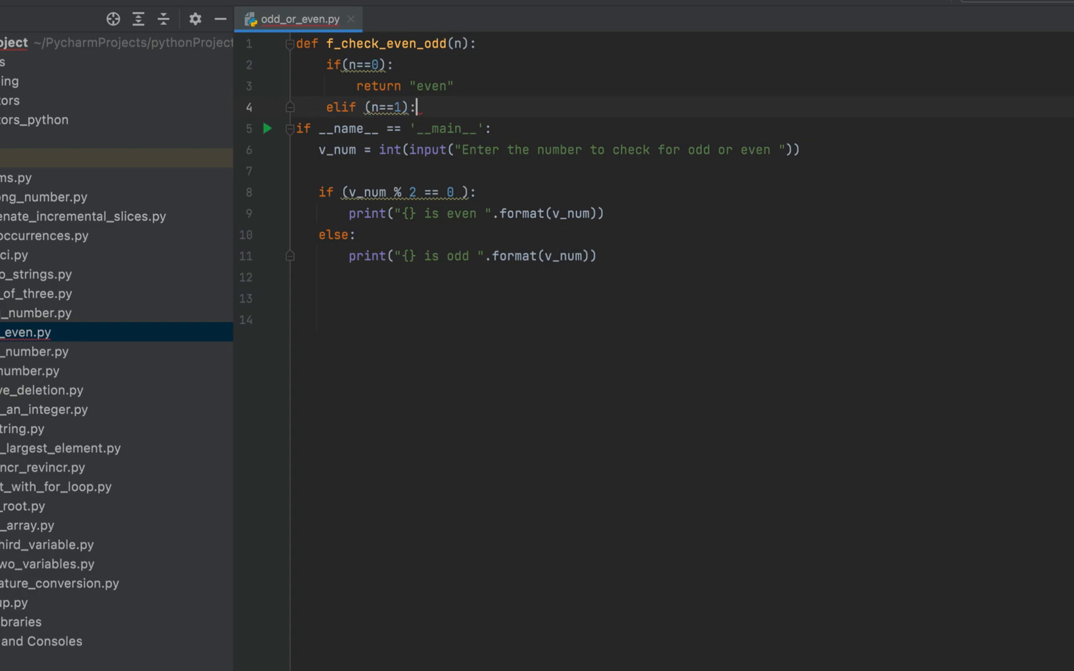
text(return)
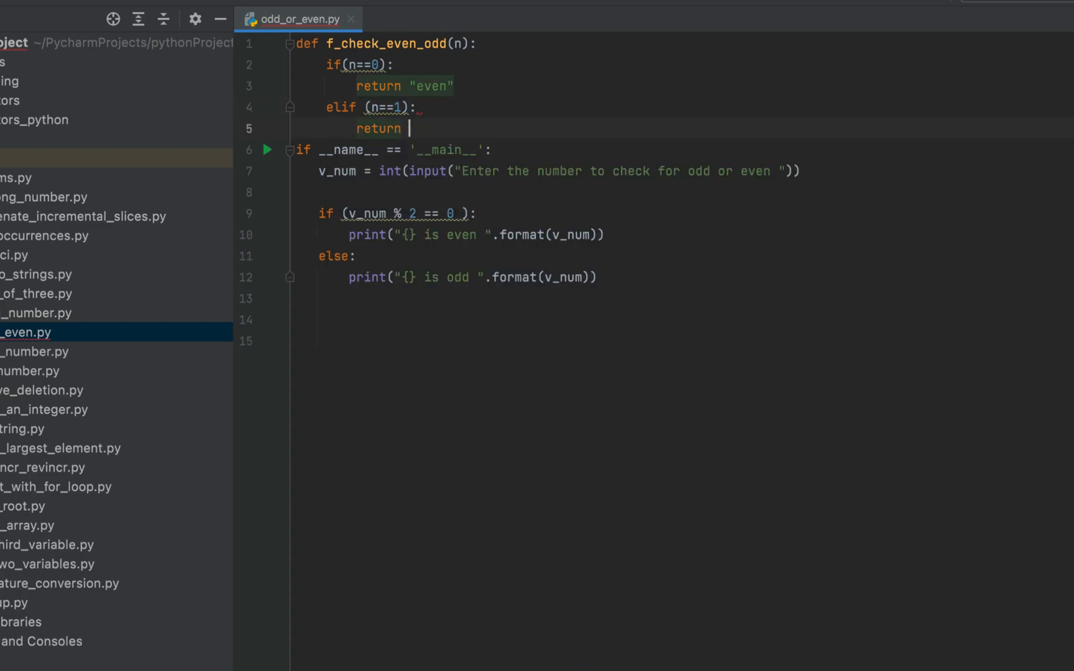
text("odd")
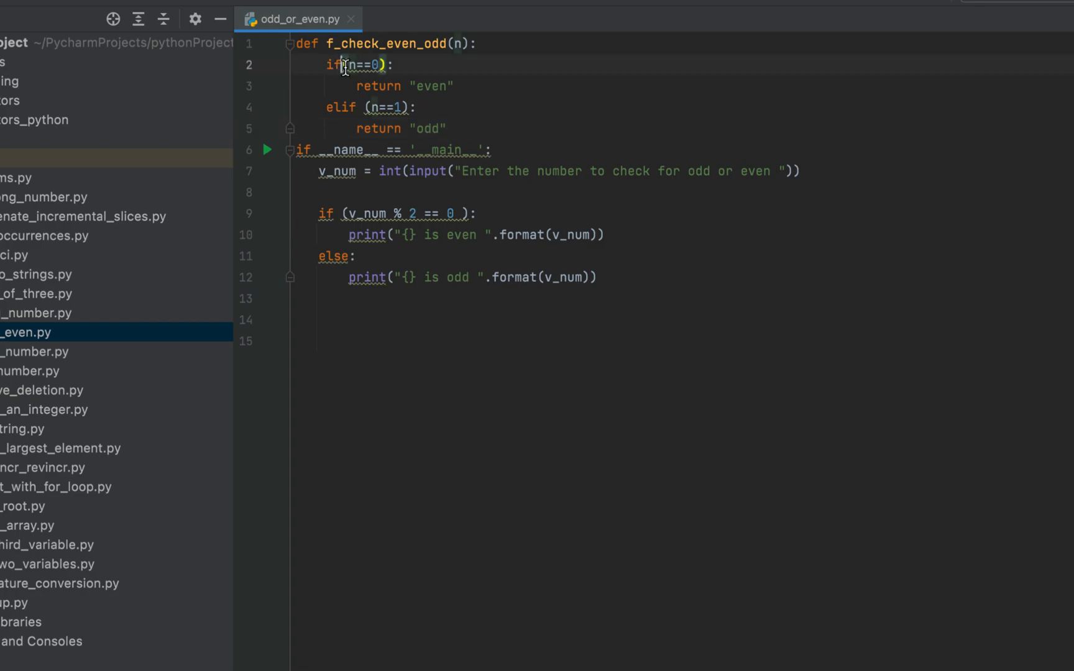
key(enter)
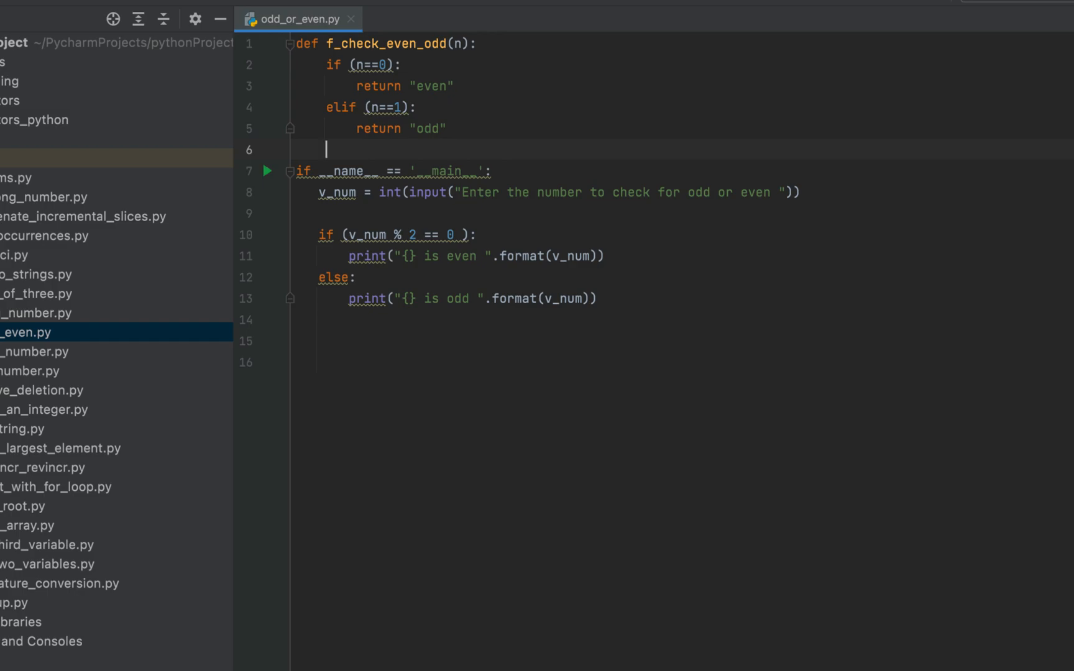
- Otherwise return the recursive call f_check_even_odd(n-2)
text(e)
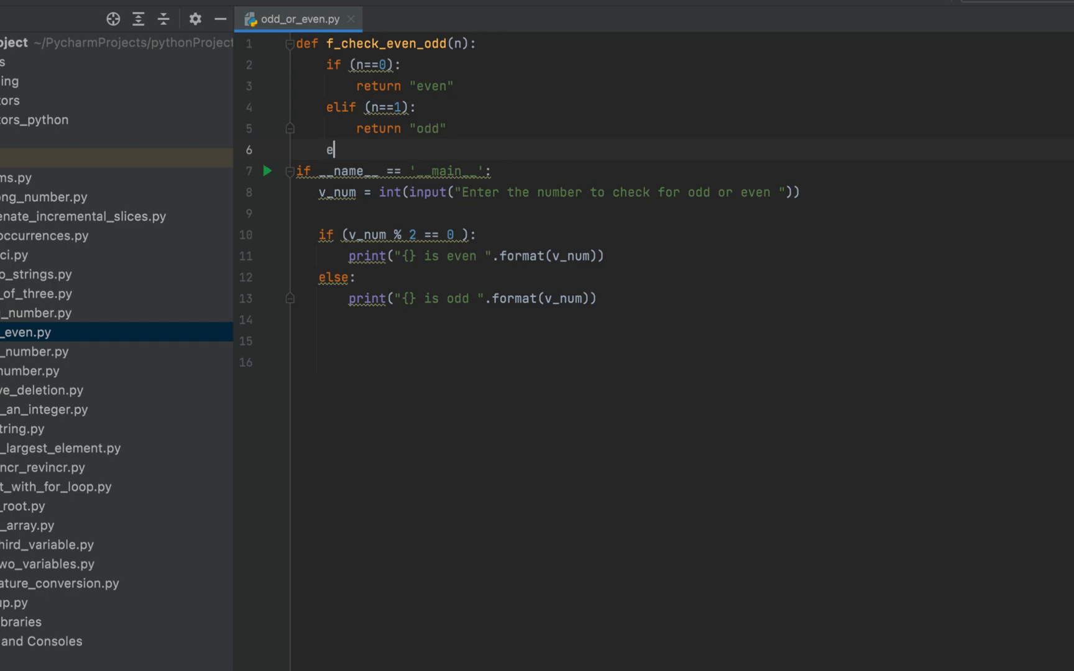
text(lse:)
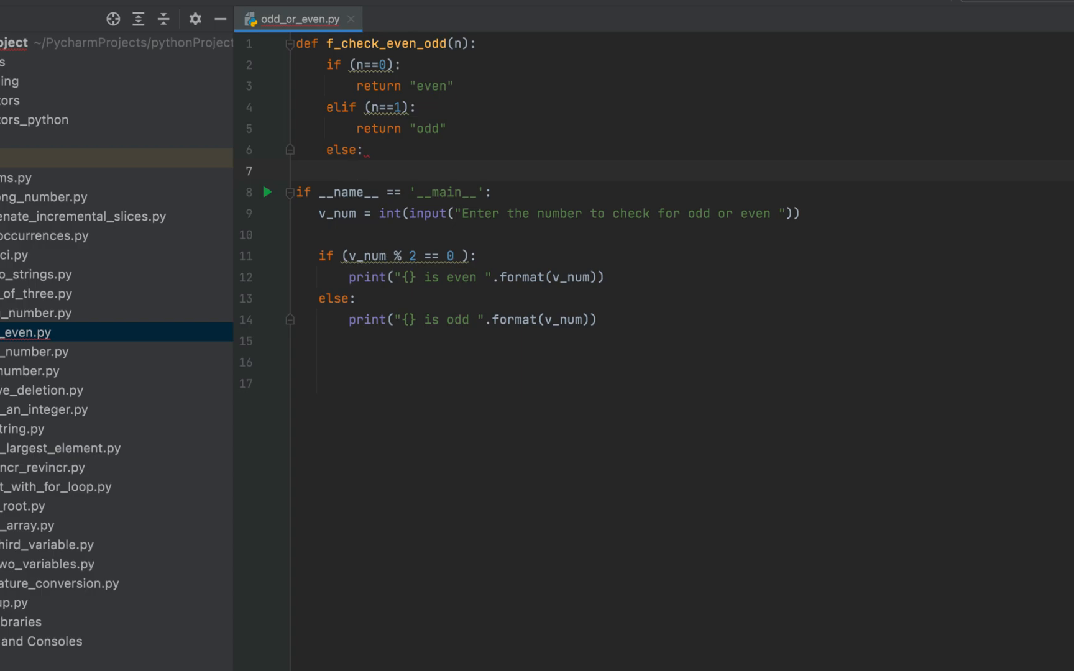
text(return)
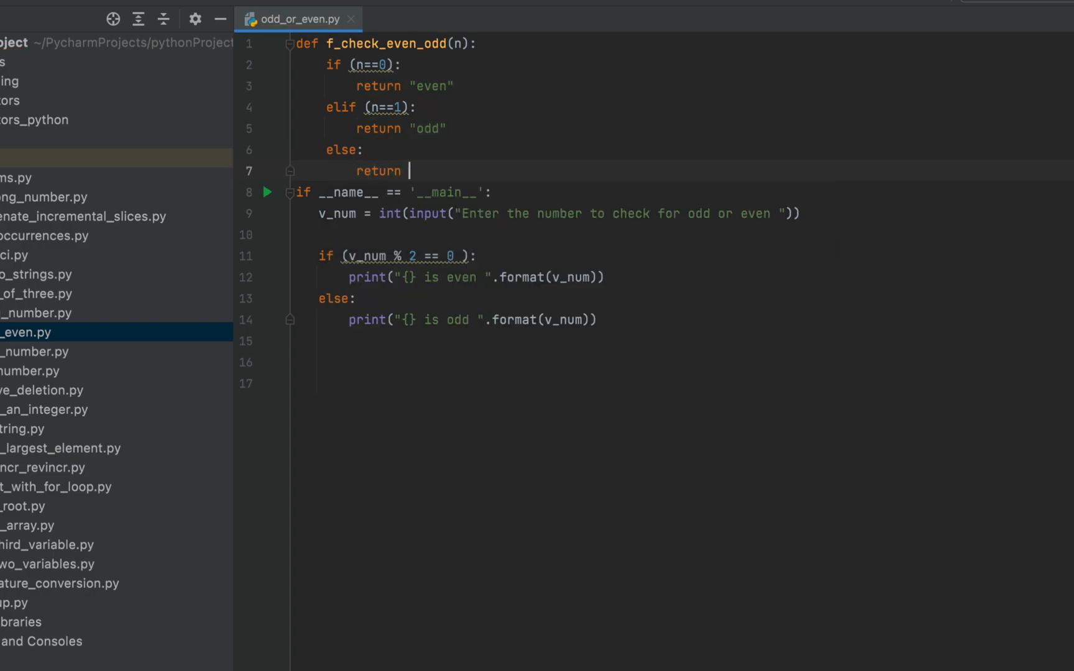
text(f_check_even_odd())
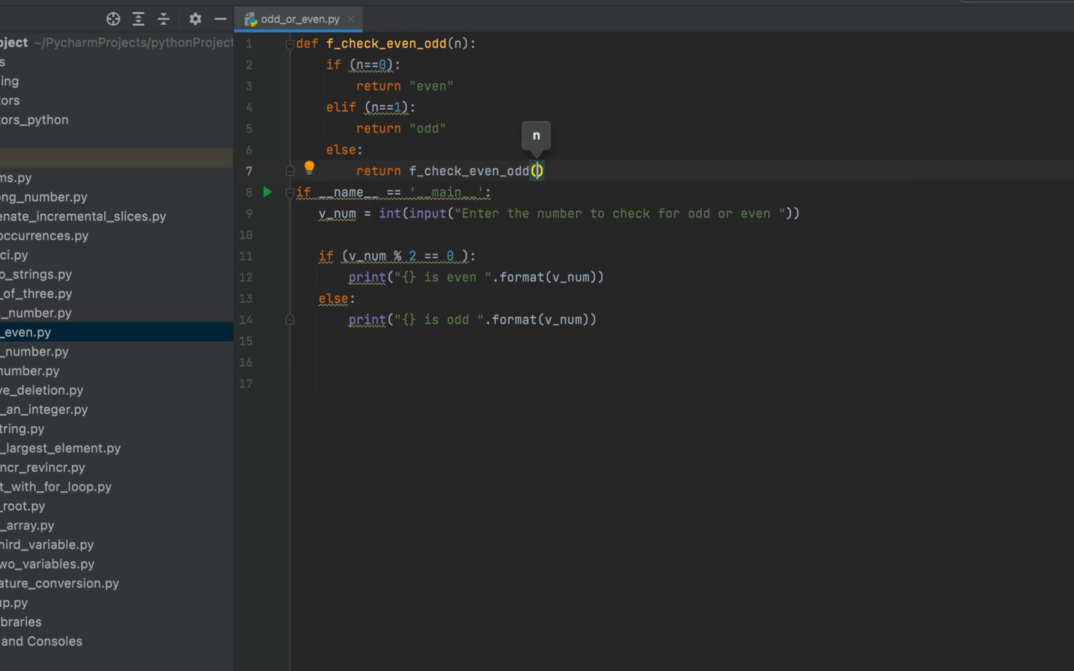
text(n-2)
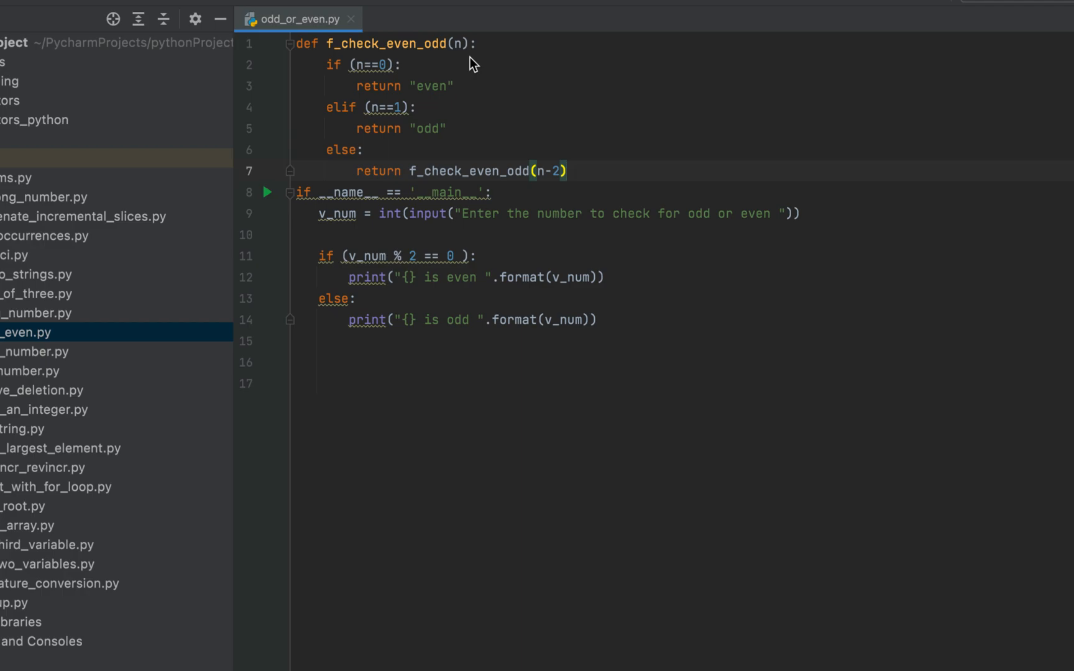
mouse_move(496, 78)
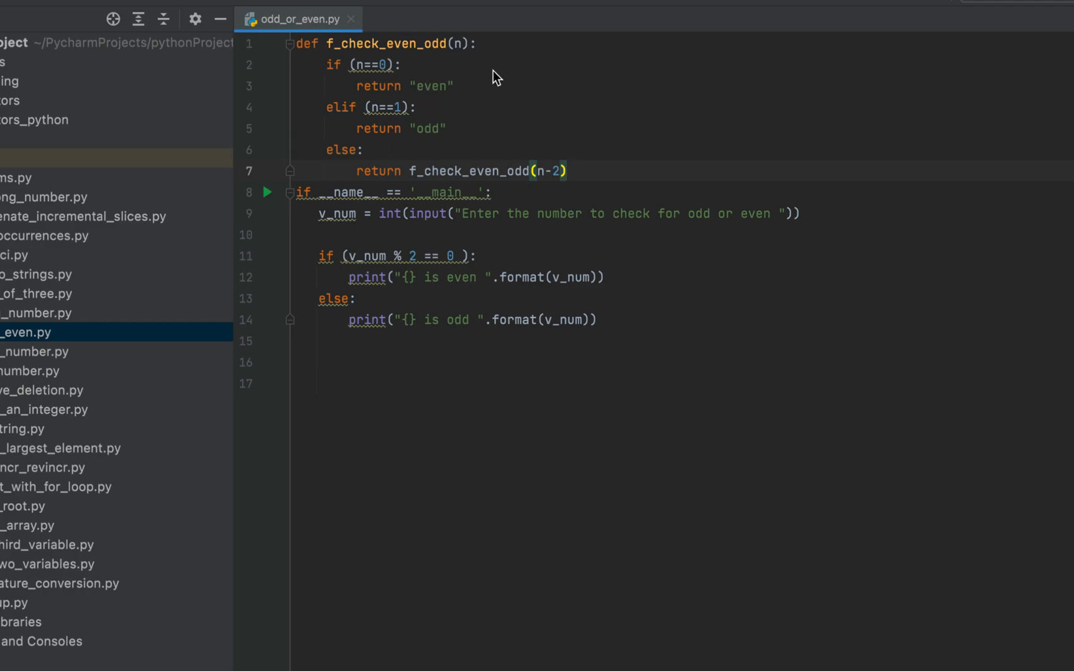
mouse_move(471, 101)
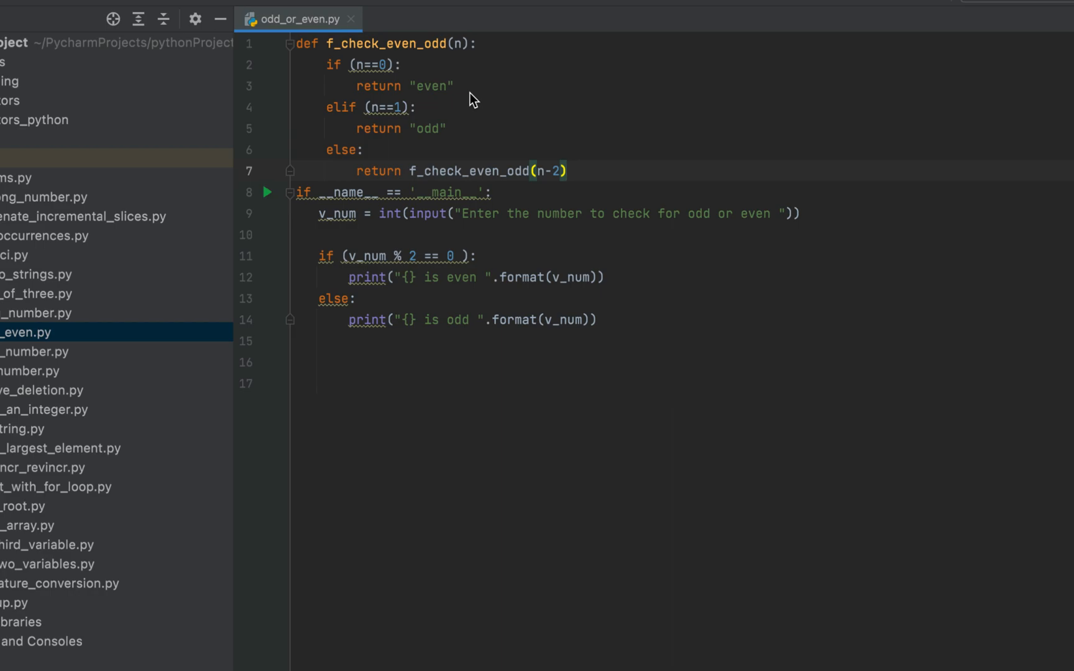
mouse_move(456, 111)
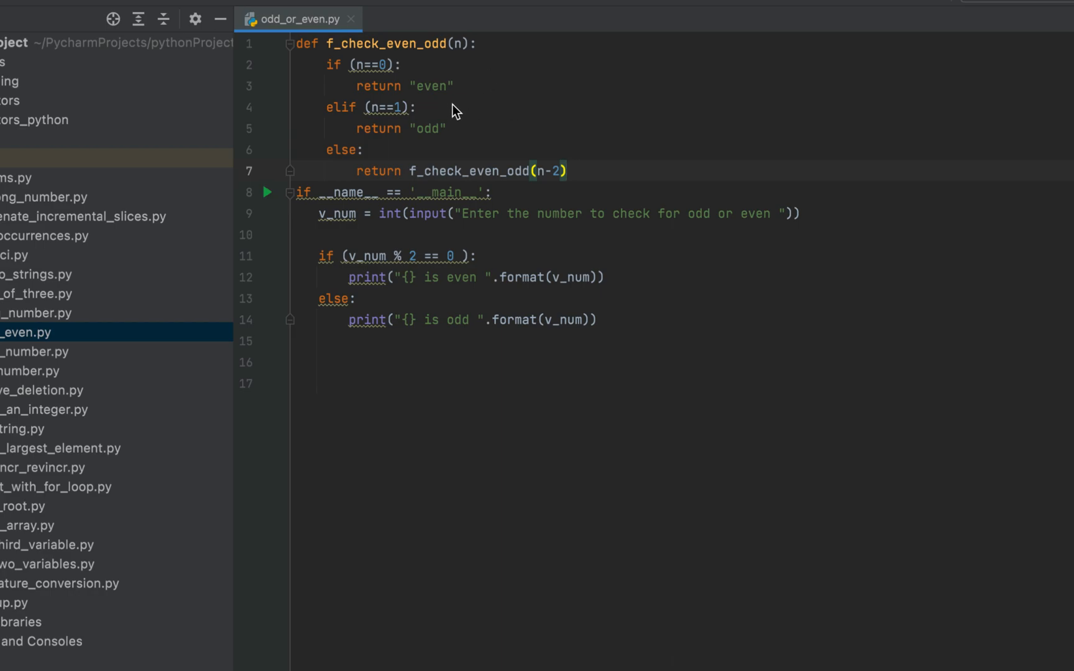
mouse_move(485, 144)
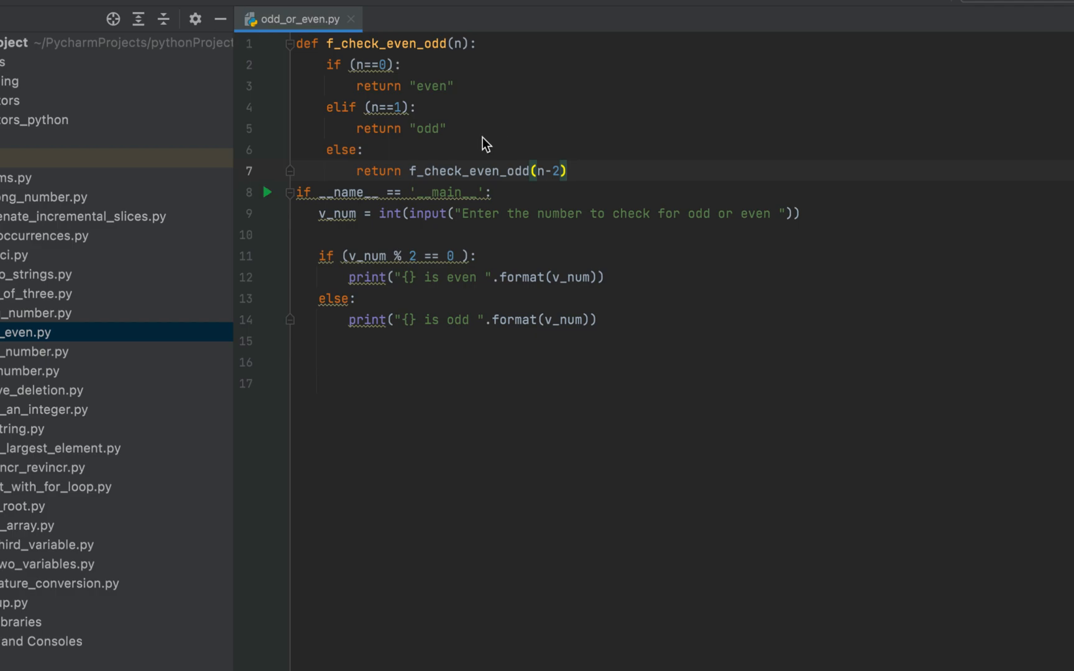
mouse_move(472, 134)
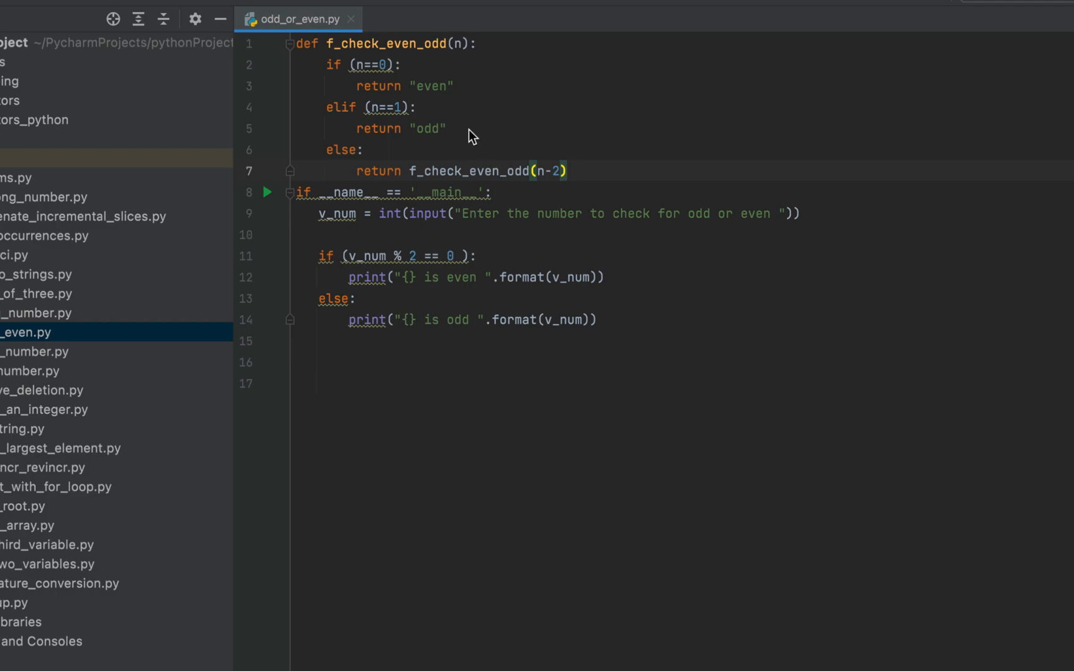
mouse_move(603, 135)
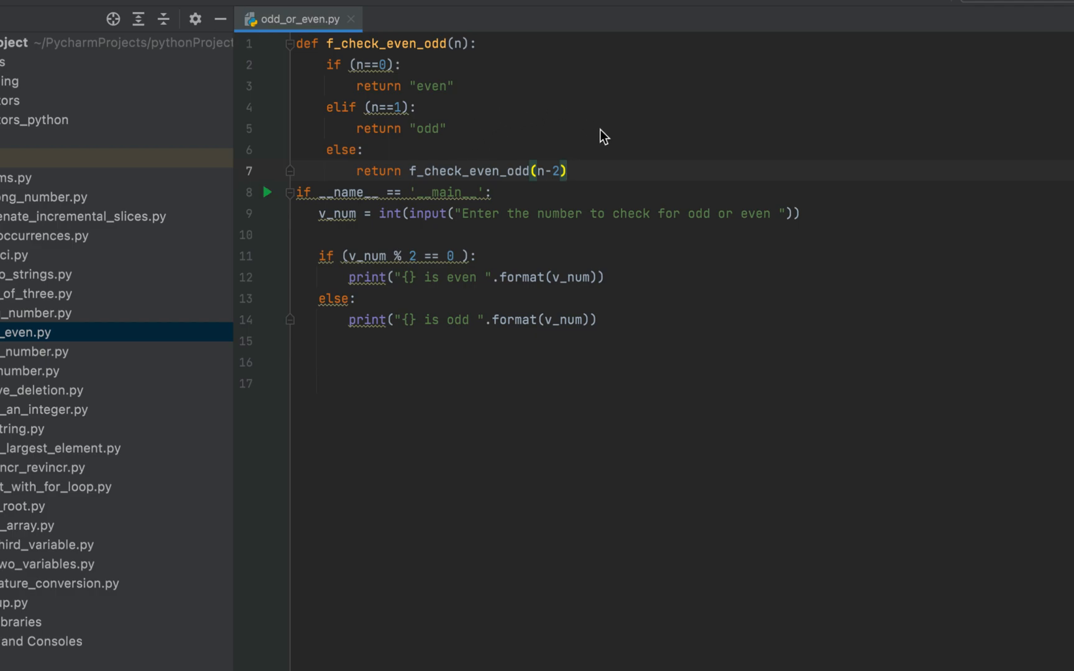
mouse_move(592, 183)
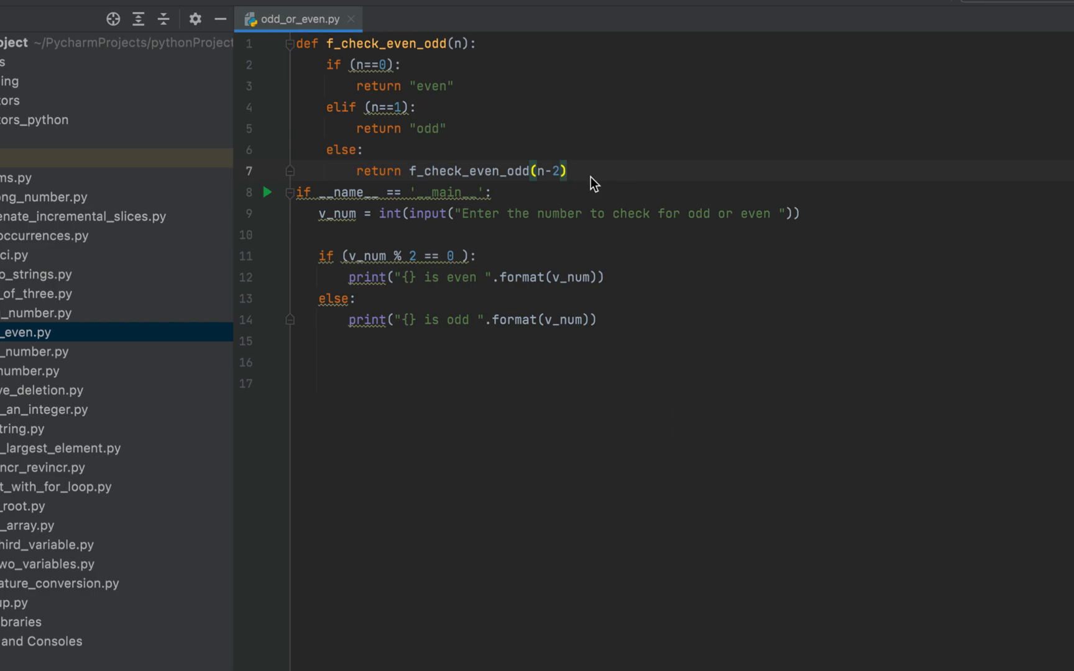
mouse_move(509, 183)
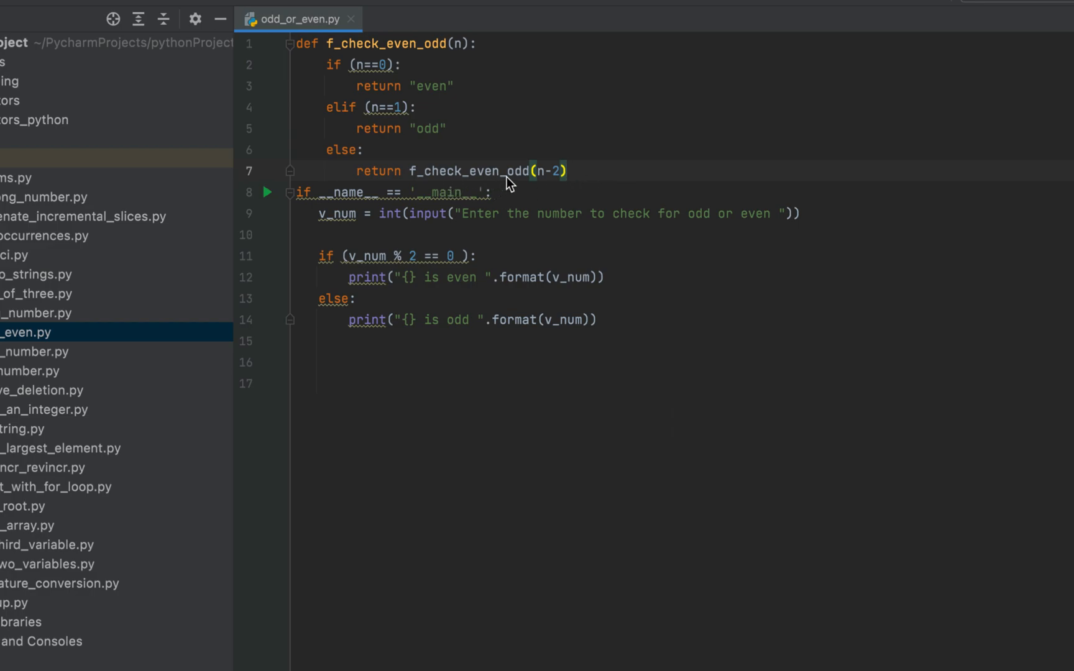
mouse_move(528, 116)
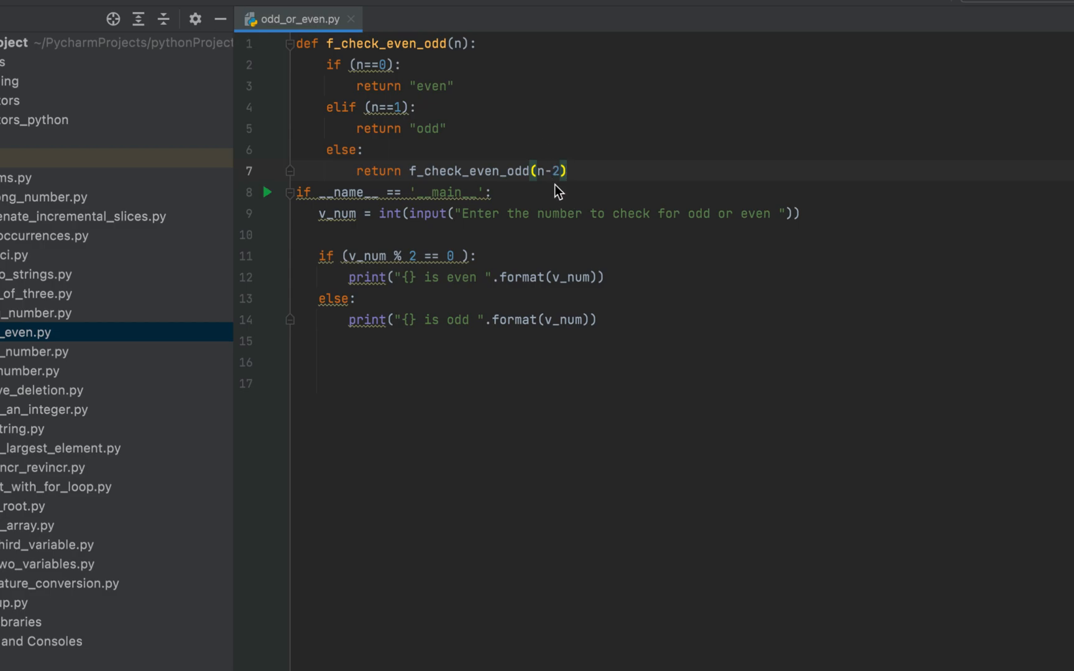
mouse_move(492, 55)
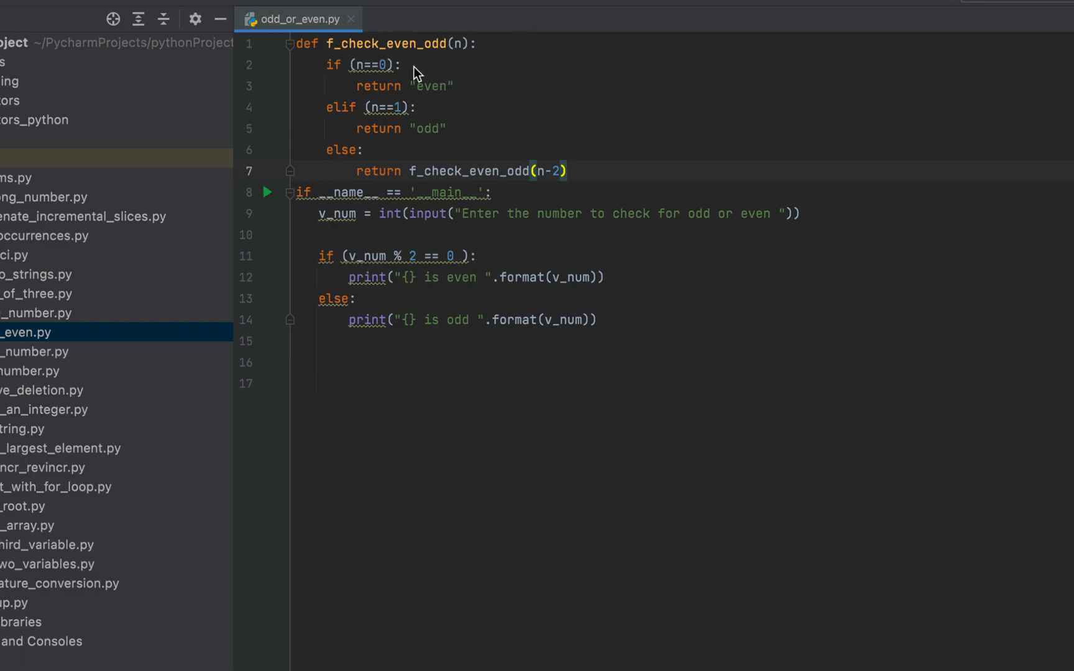
mouse_move(476, 93)
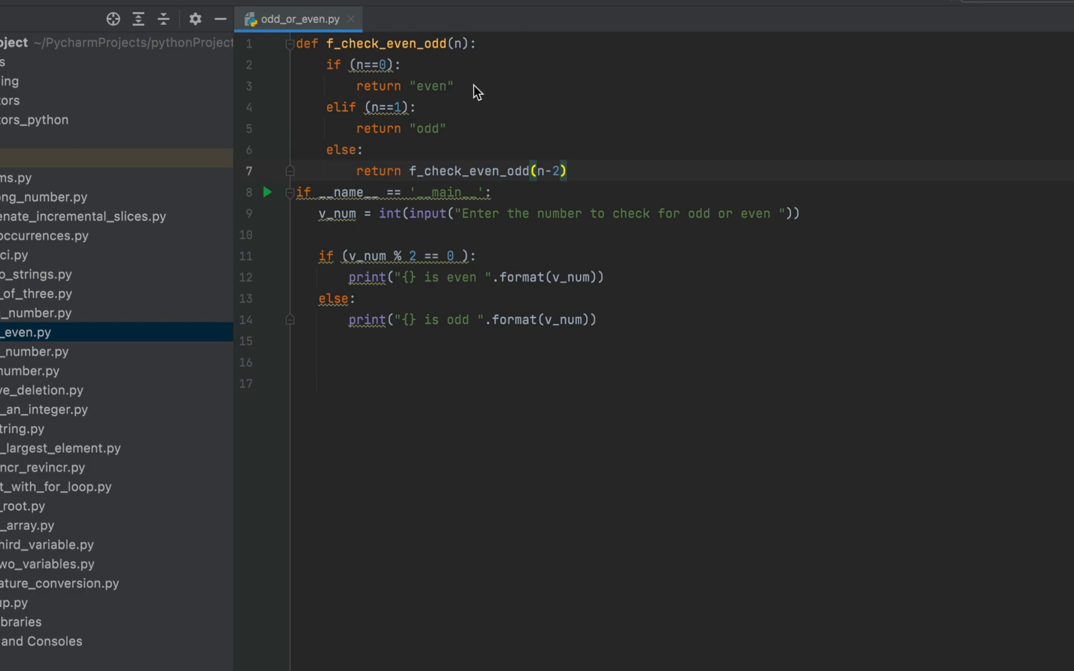
mouse_move(446, 115)
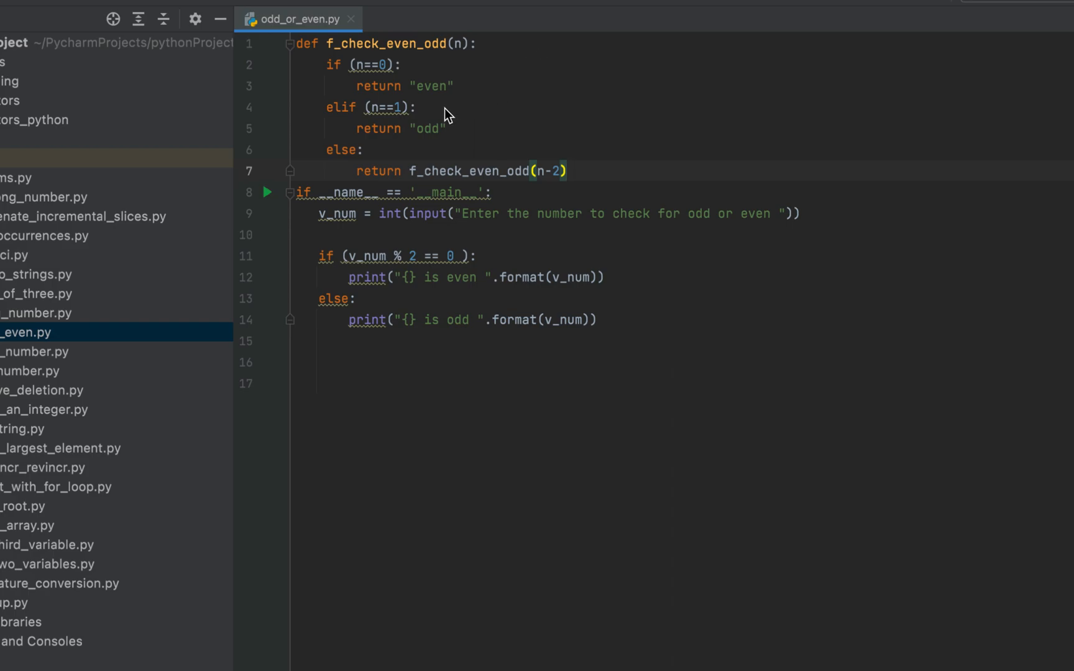
mouse_move(457, 141)
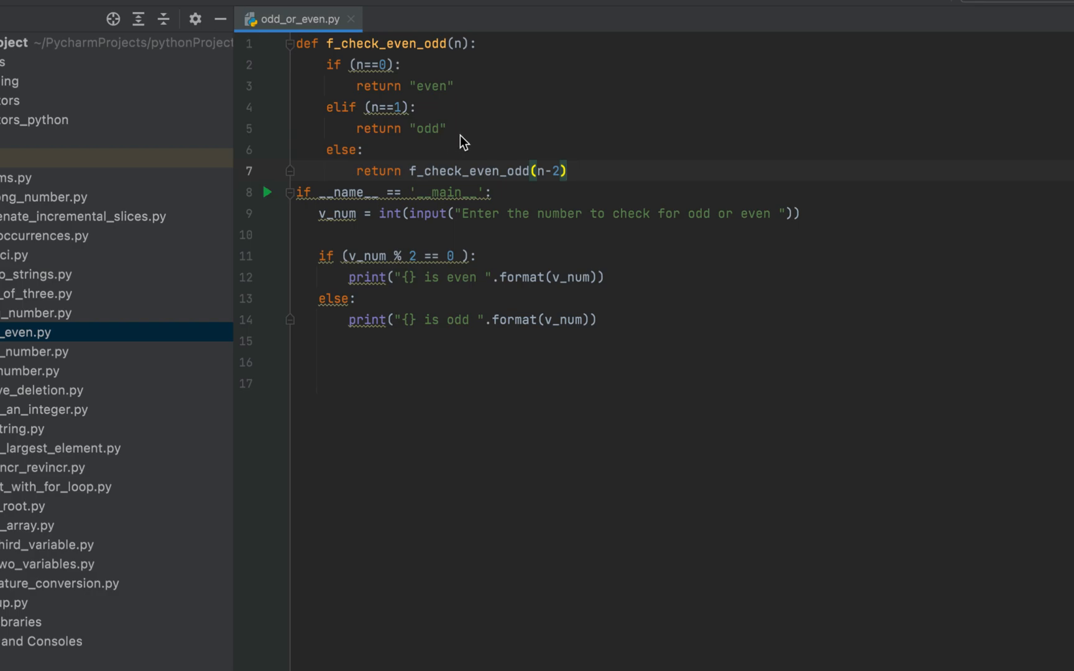
mouse_move(513, 192)
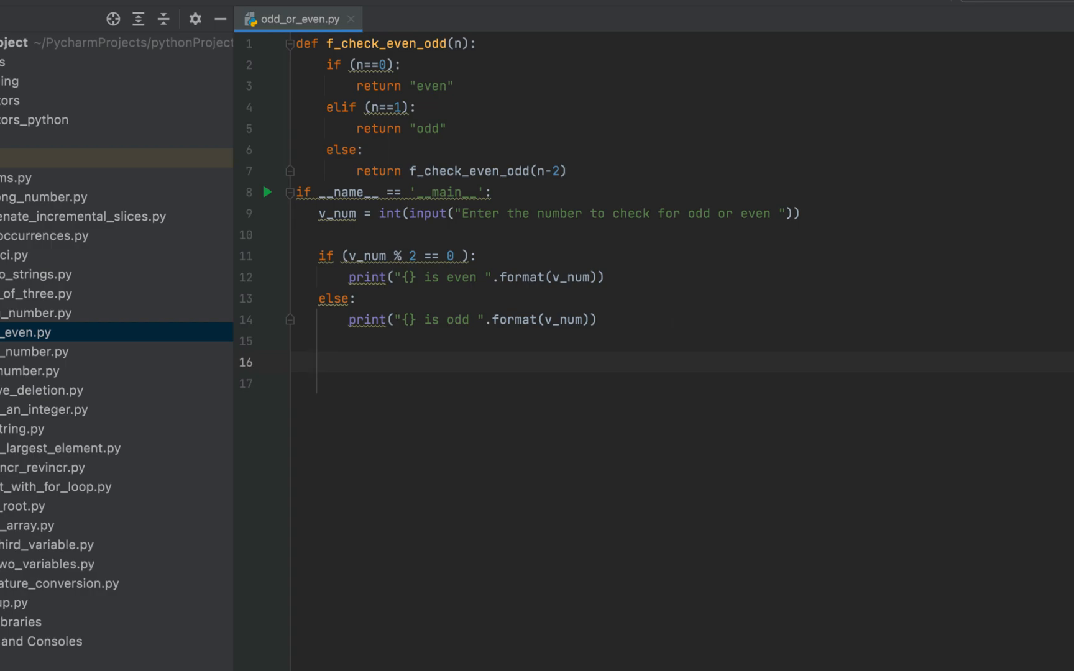
- Assign v_res = f_check_even_odd(v_num) inside the main guard and start a new line
text(v_res)
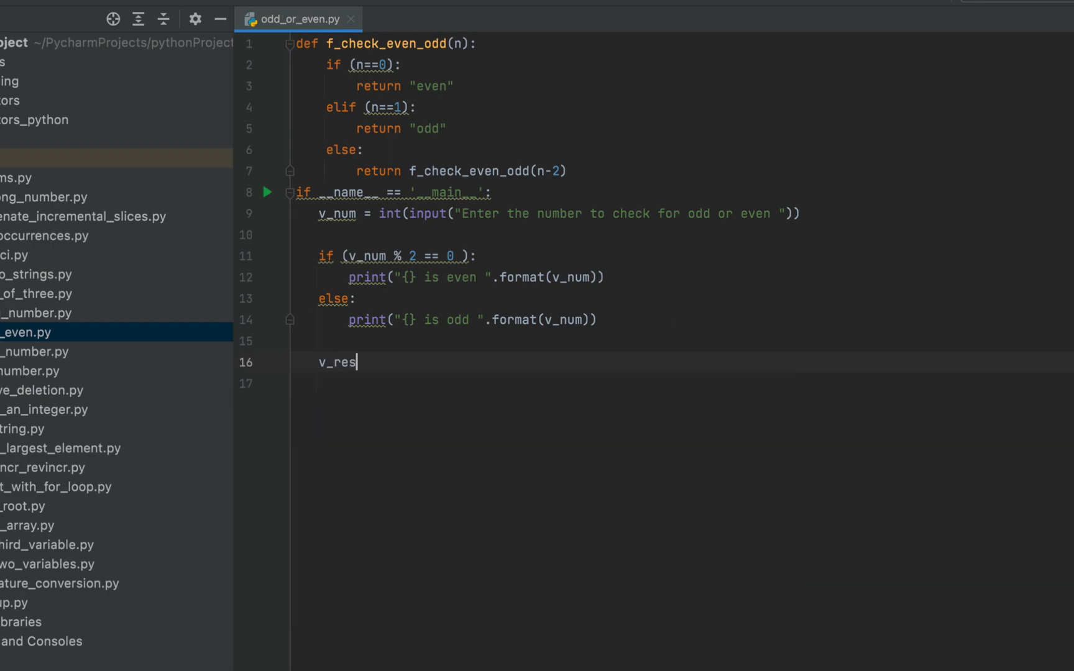
text(= f_check_even_odd()
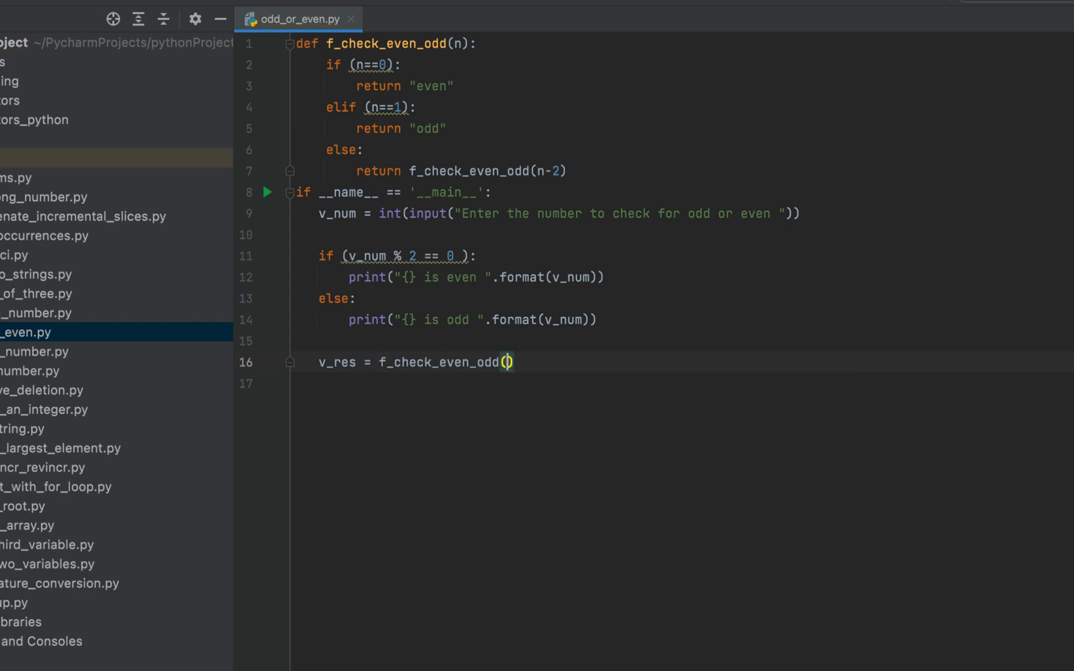
text(v_num)
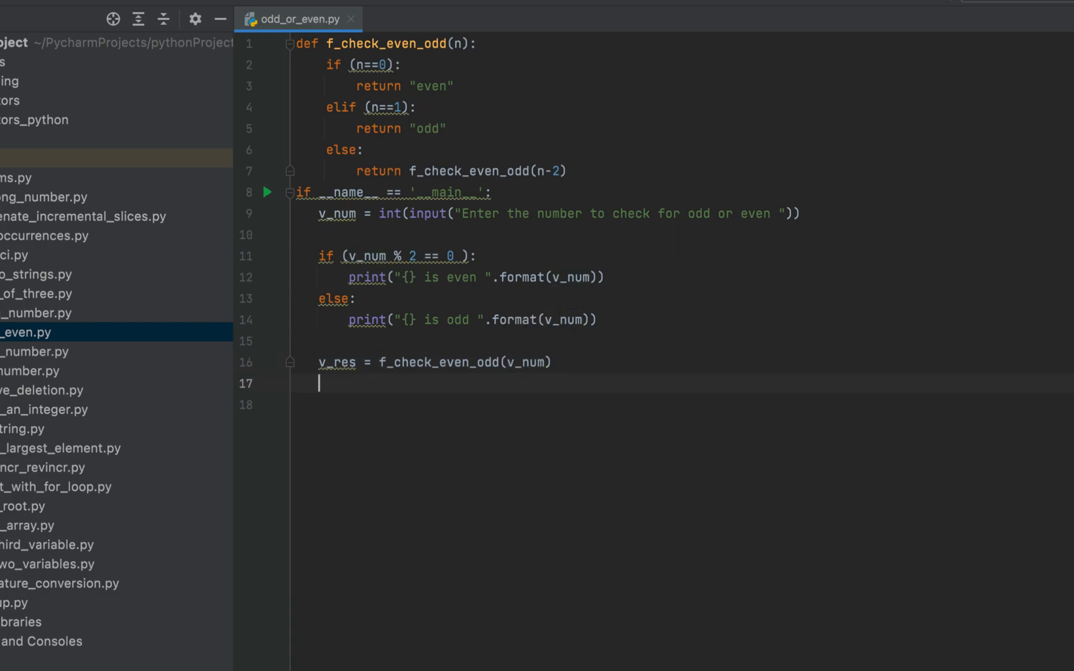
key(enter)
text(if)
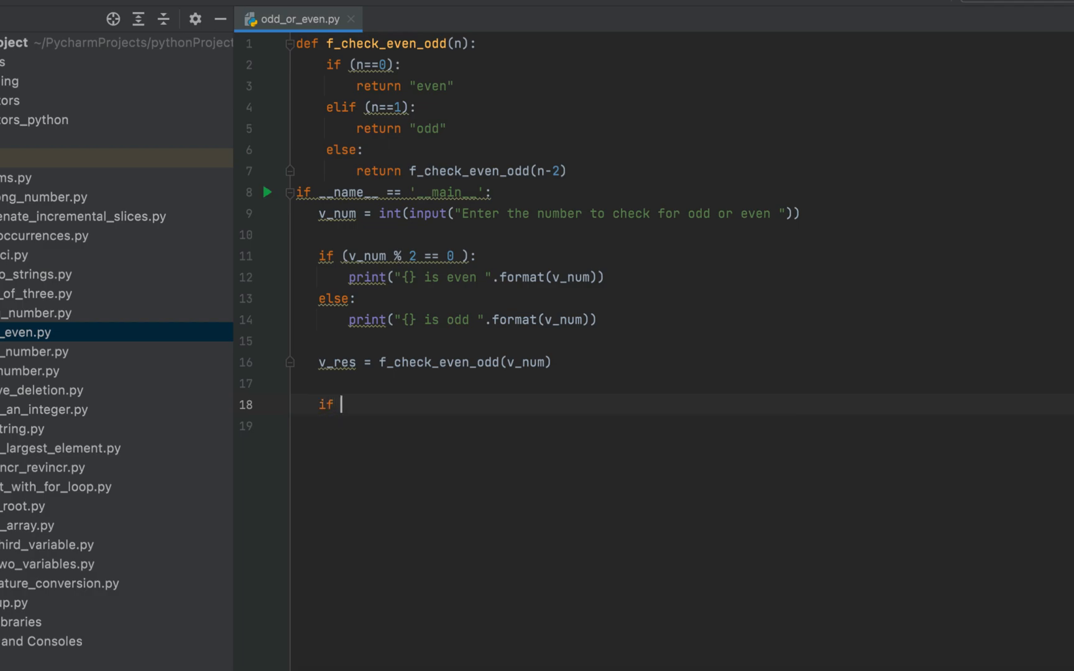
- Test if v_res == "odd" printing "{} is odd", with else printing "{} is even" for v_num
text((v_res ==)
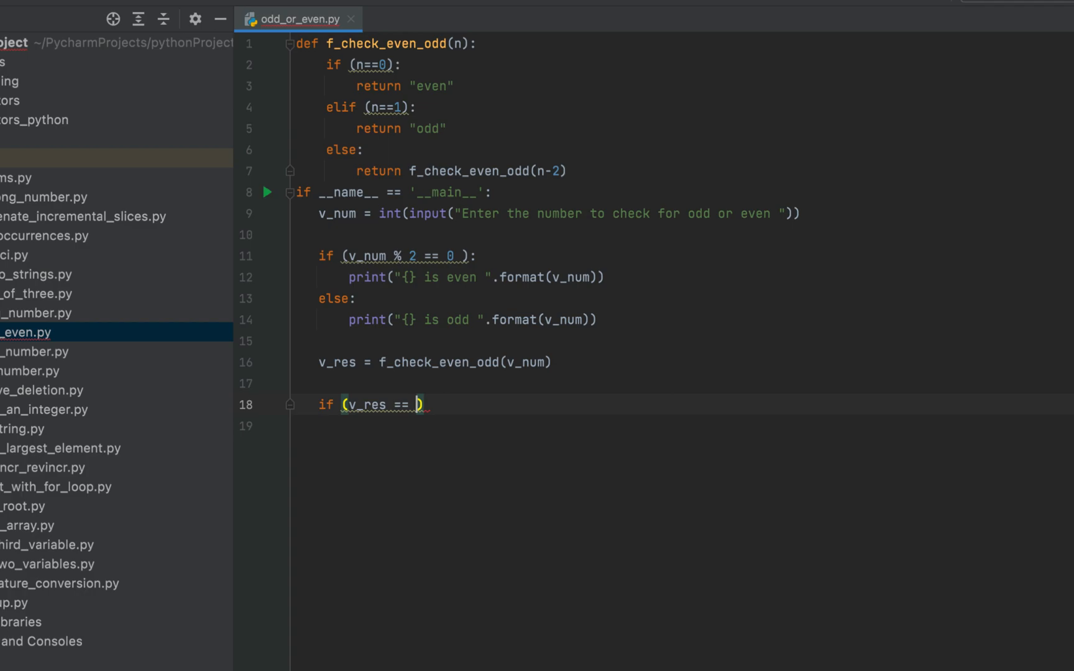
text("odd)
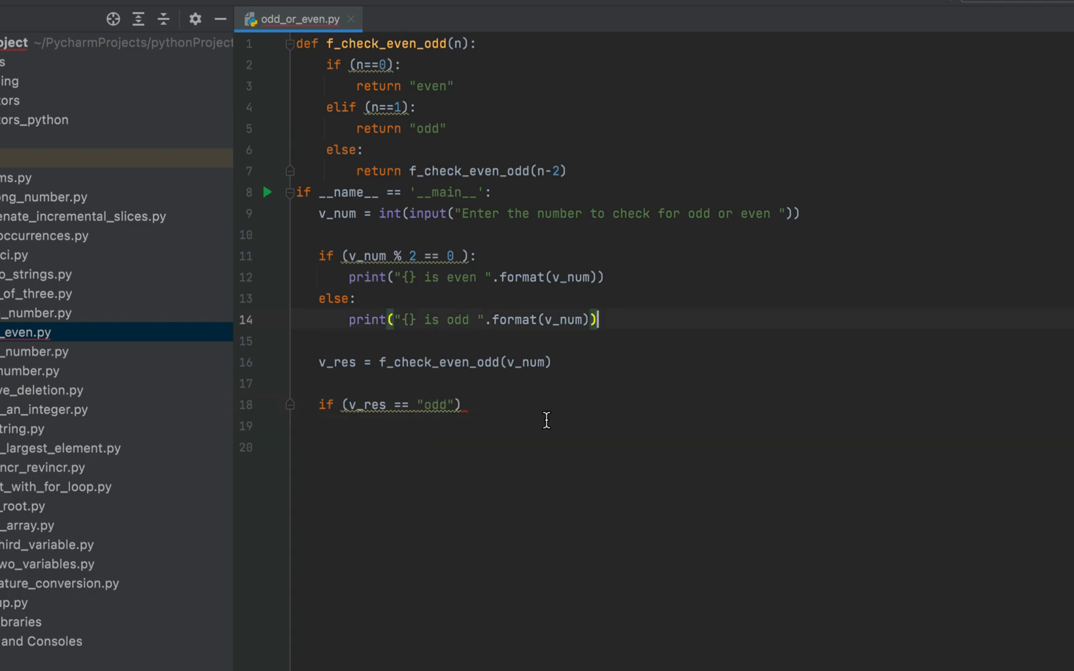
mouse_move(482, 418)
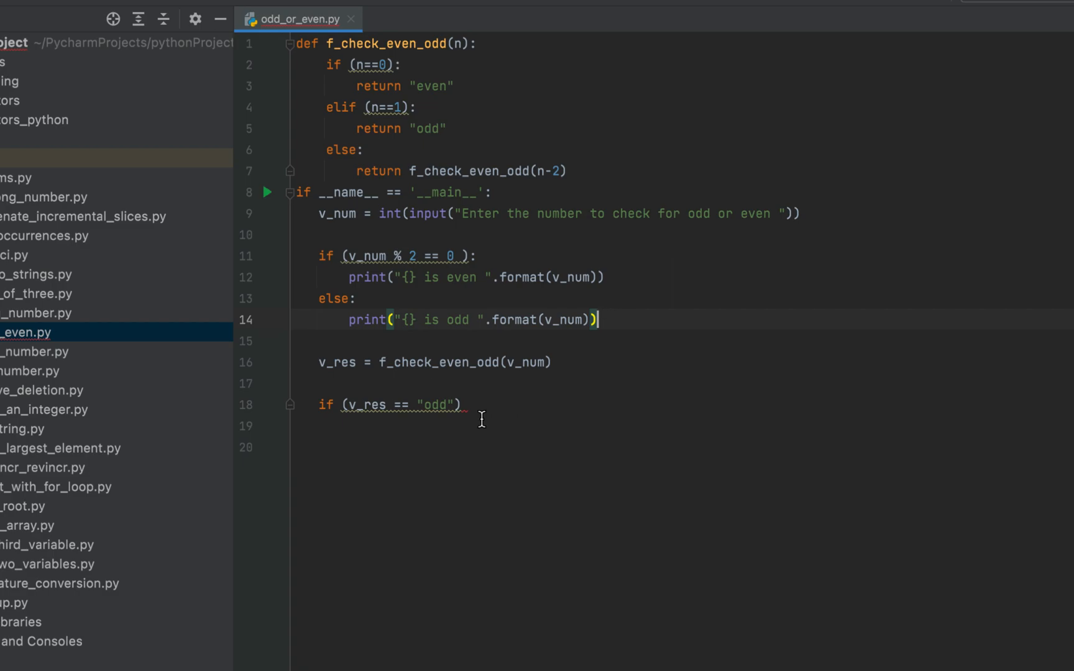
mouse_move(643, 320)
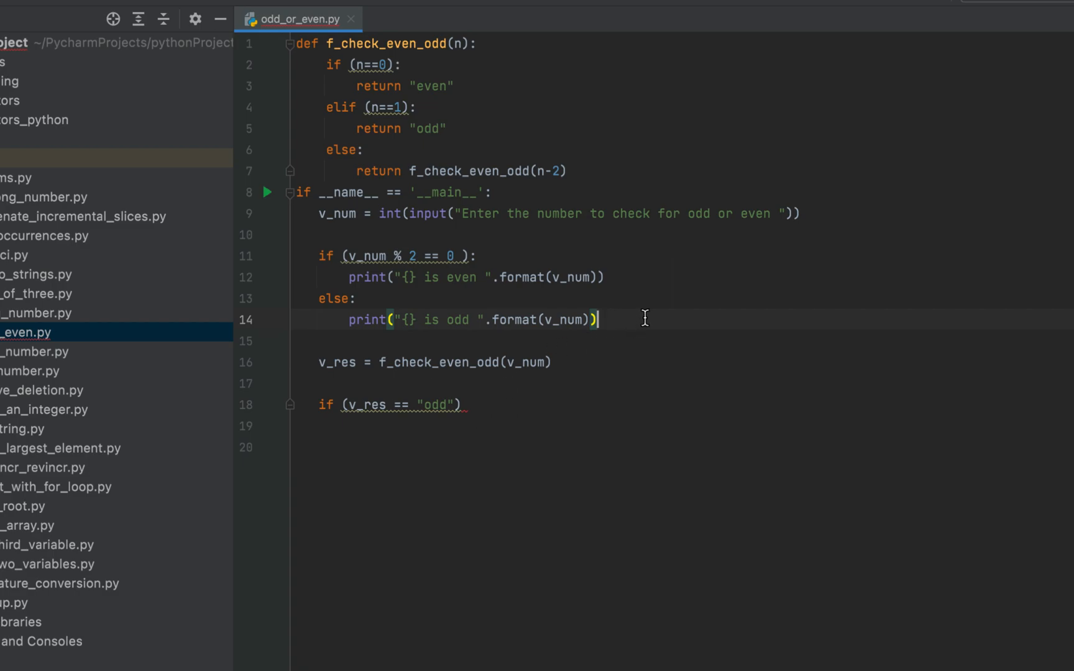
triple_click(472, 320)
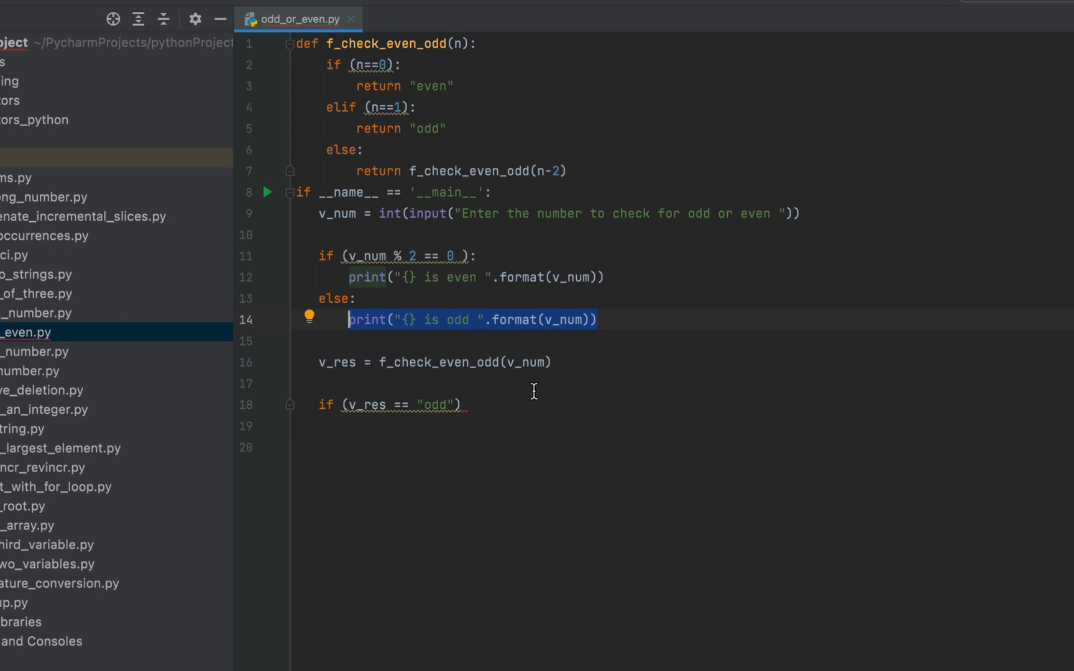
text(print("{} is odd ".format(v_num)))
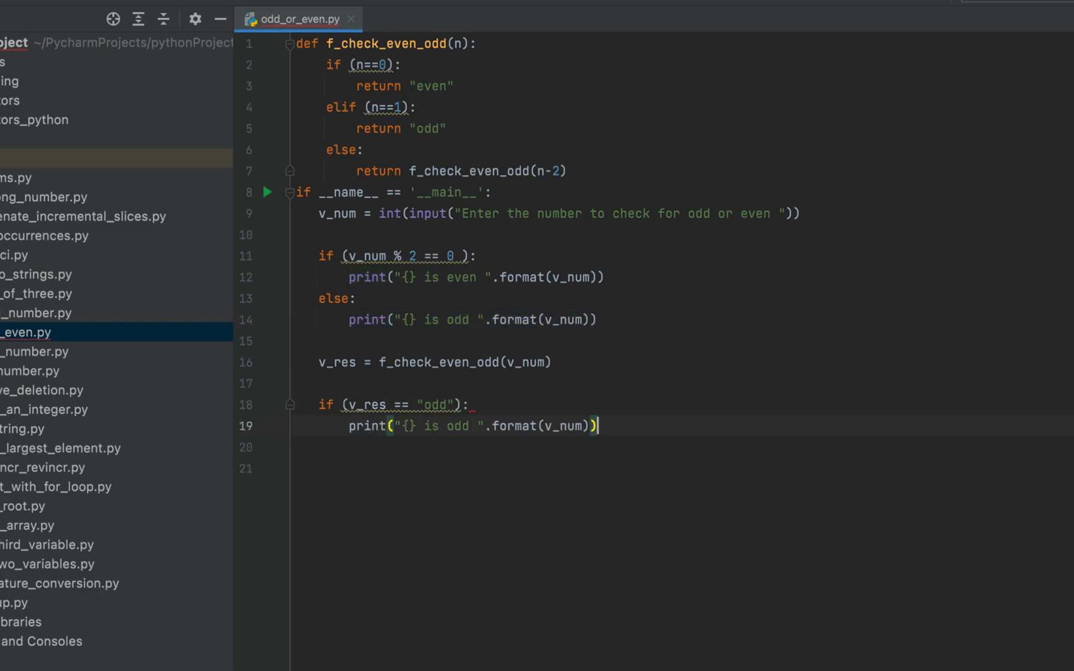
key(enter)
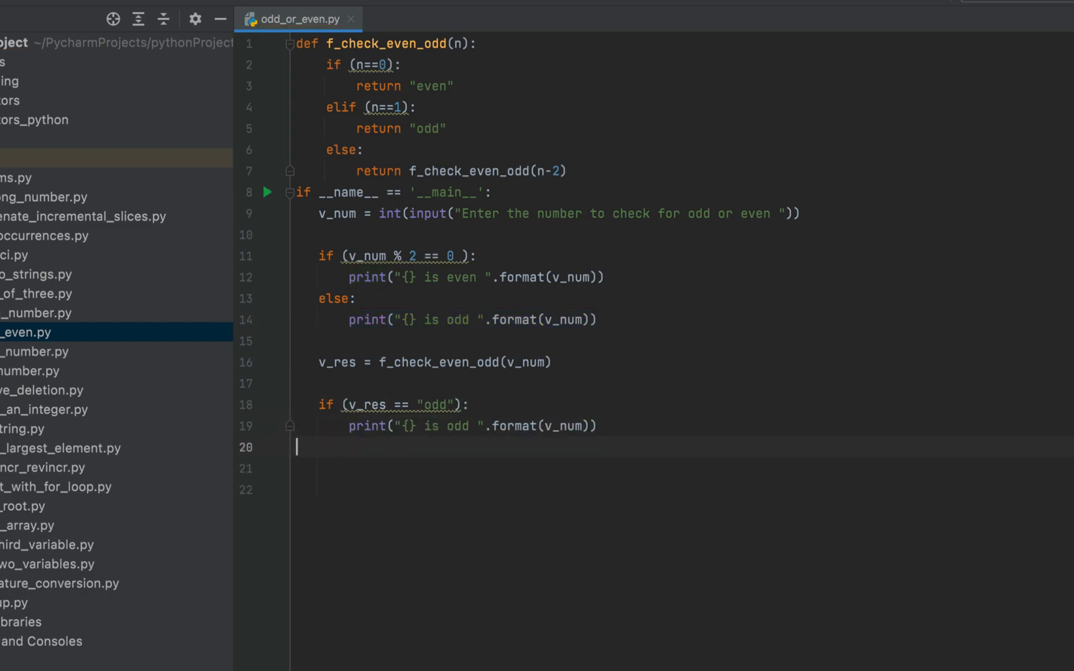
text(else:)
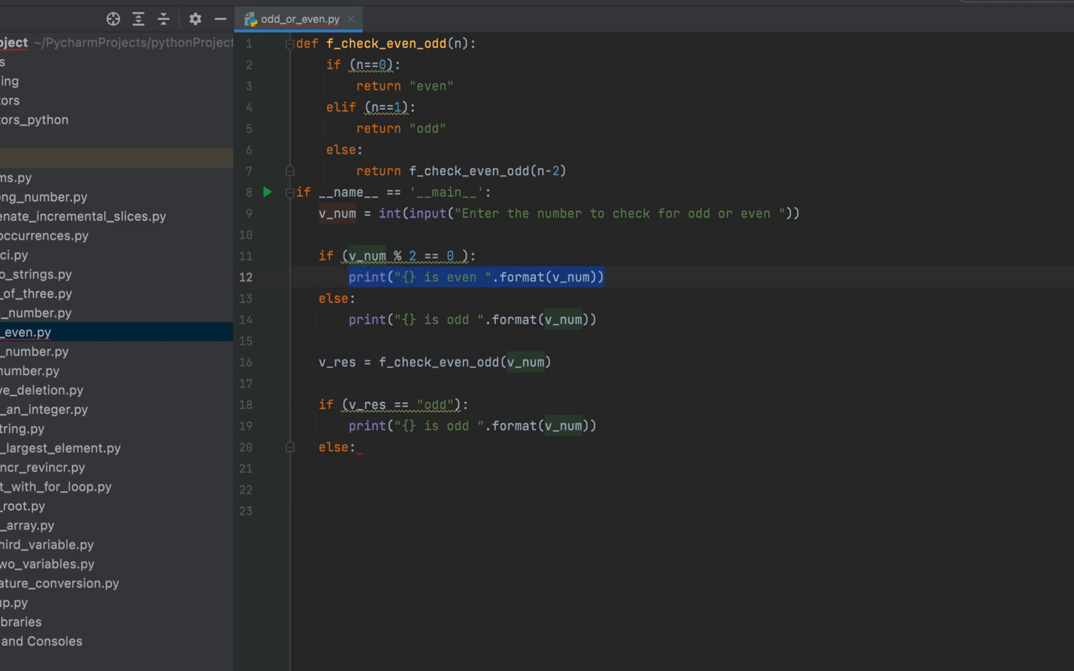
text(print("{} is even ".format(v_num)))
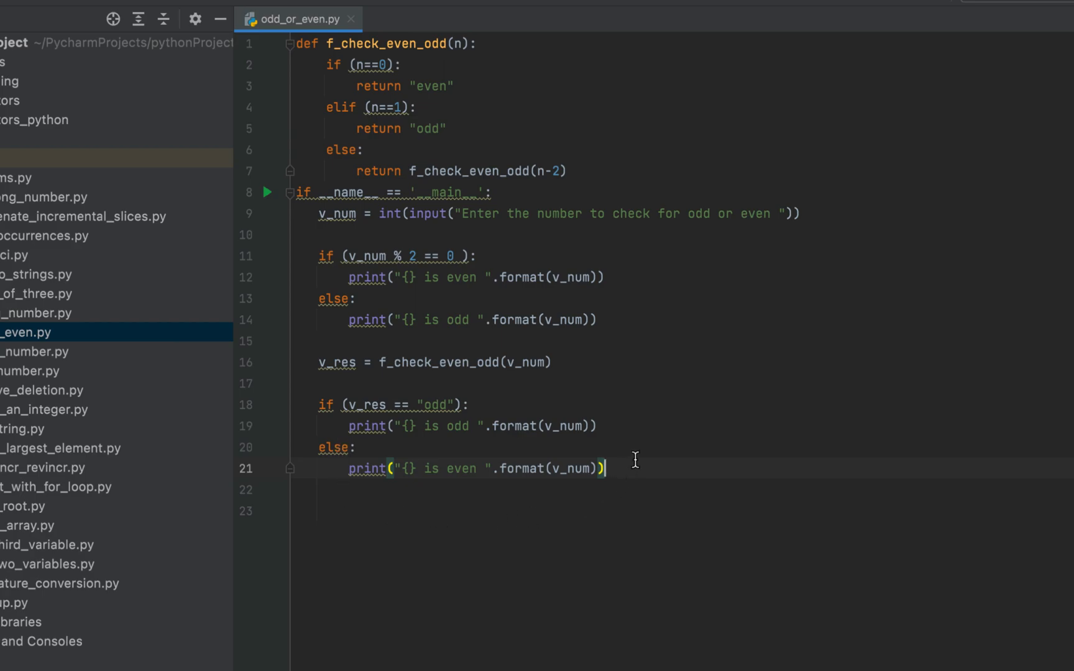
mouse_move(482, 440)
text(( )
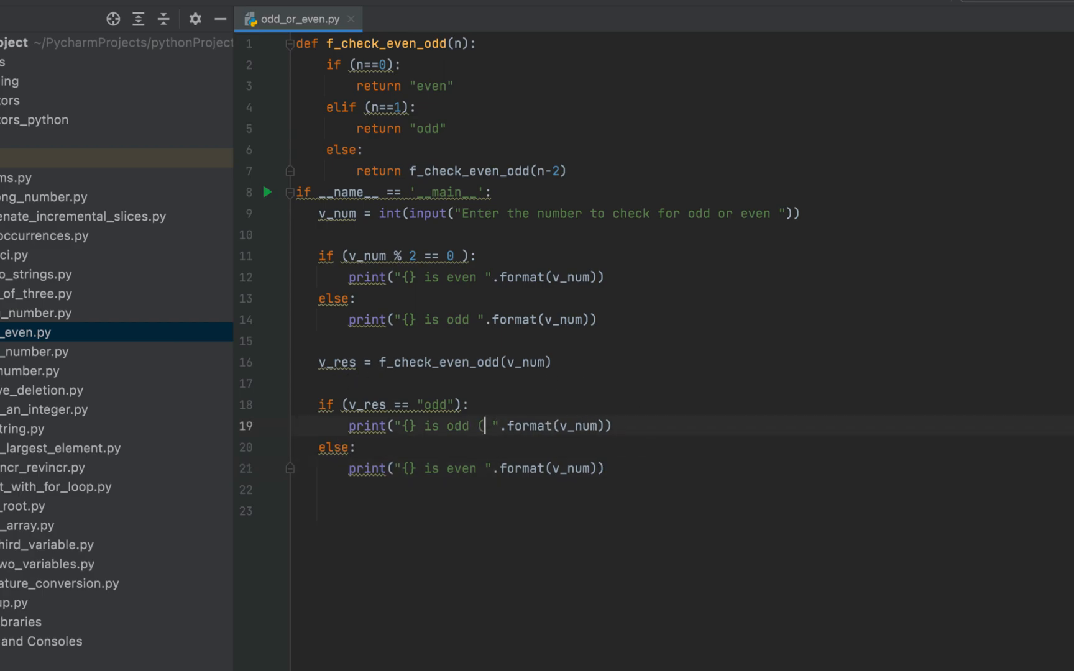
- Append "(using recursion)" to both recursion-based odd and even messages
text(using function)
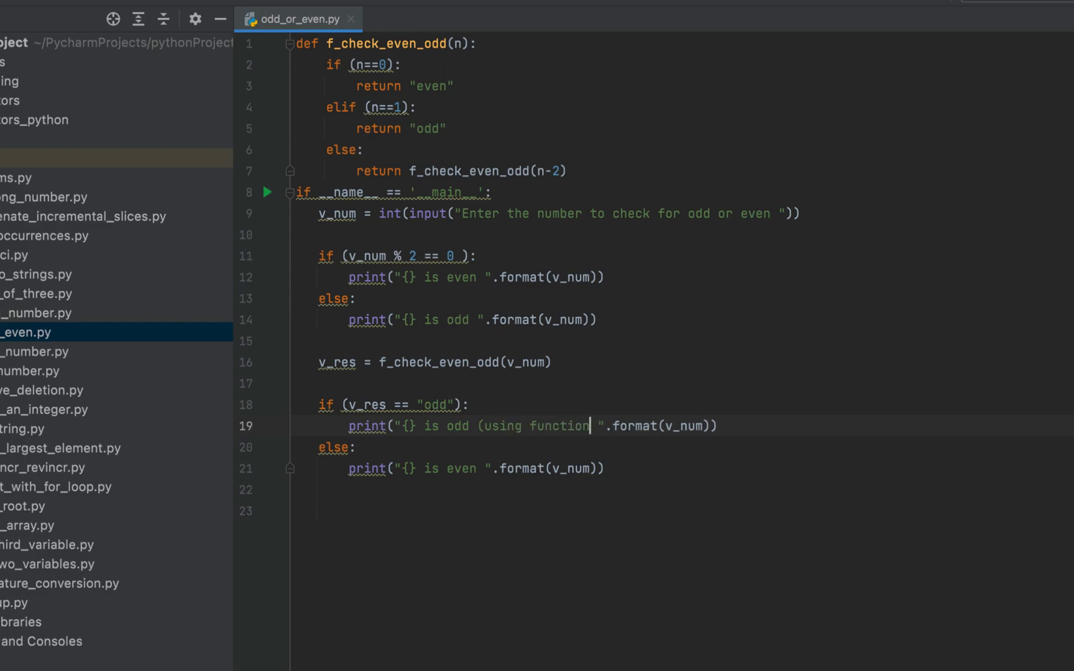
key(backspace)
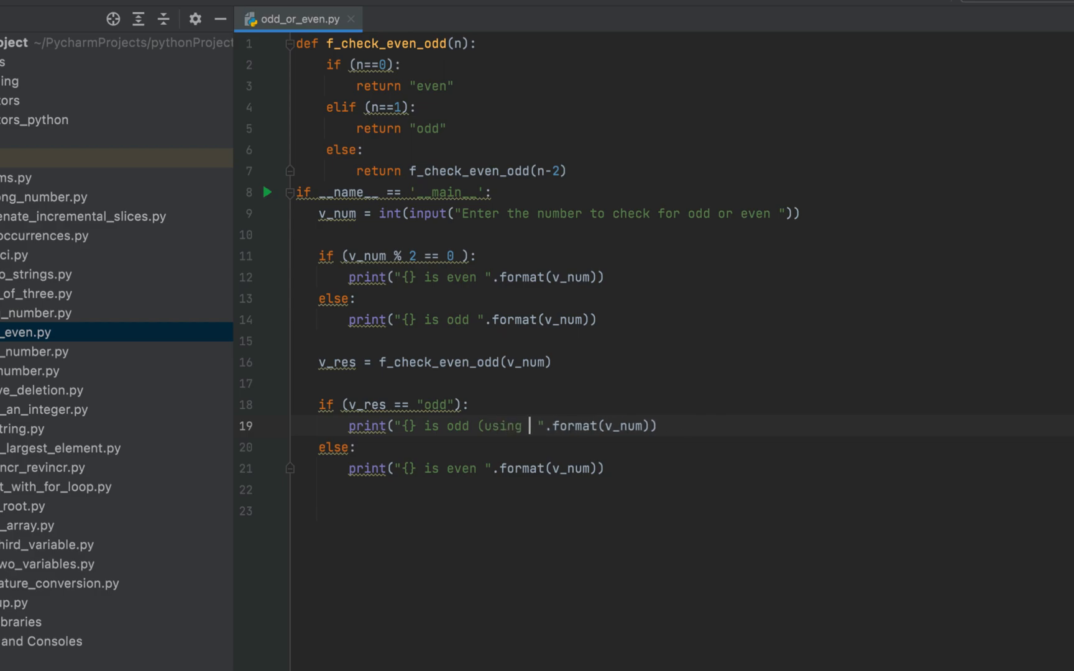
text(recursion)
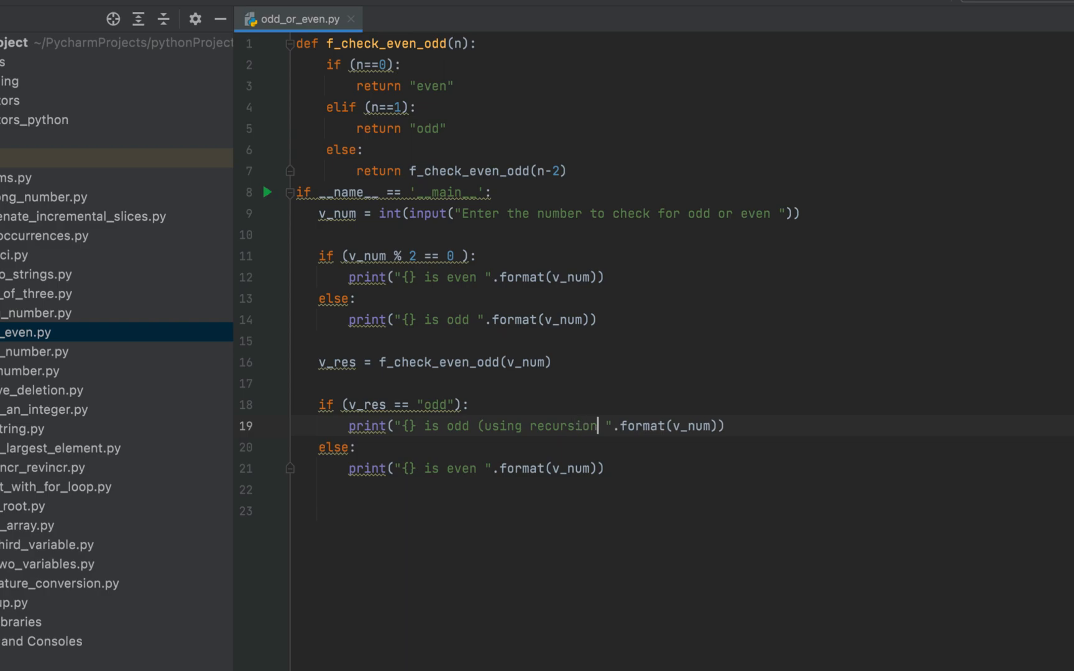
double_click(563, 425)
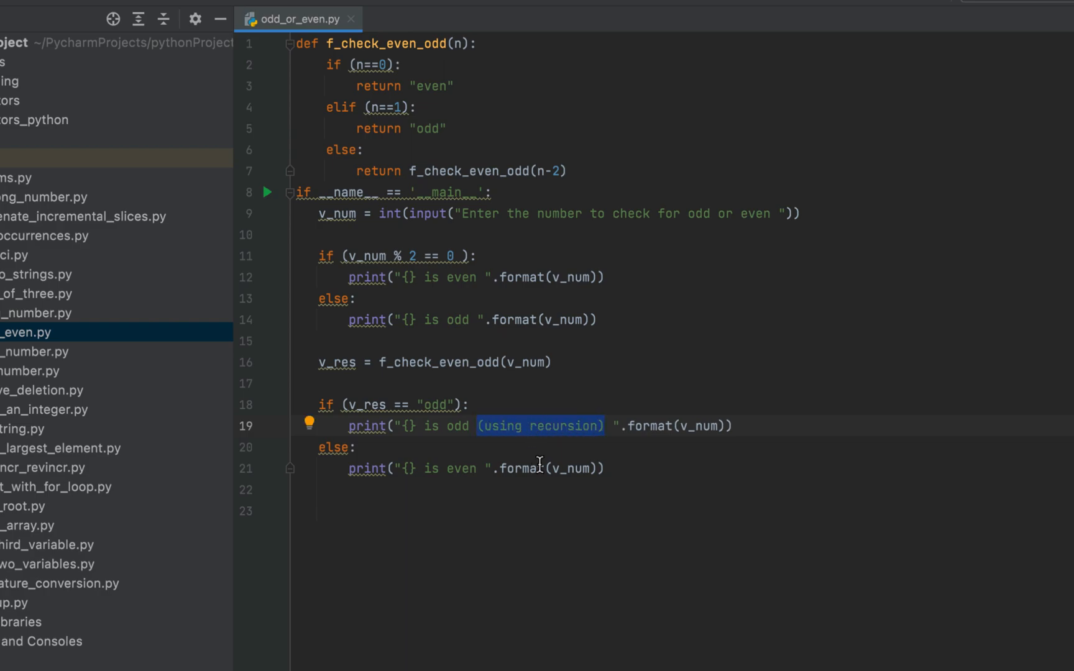
text((using recursion))
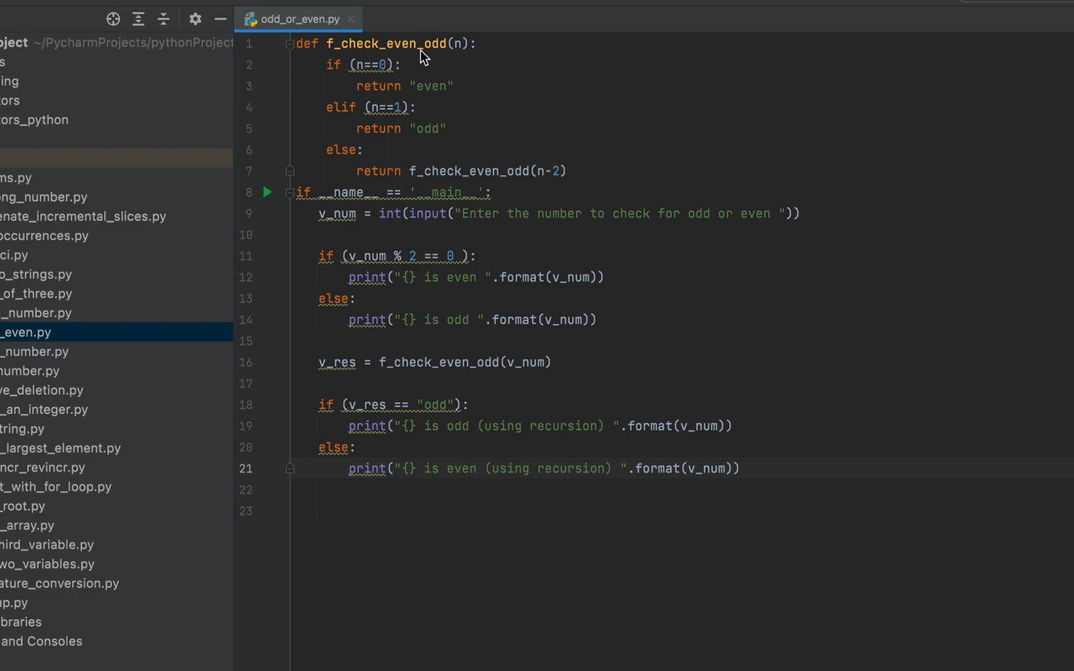
mouse_move(584, 145)
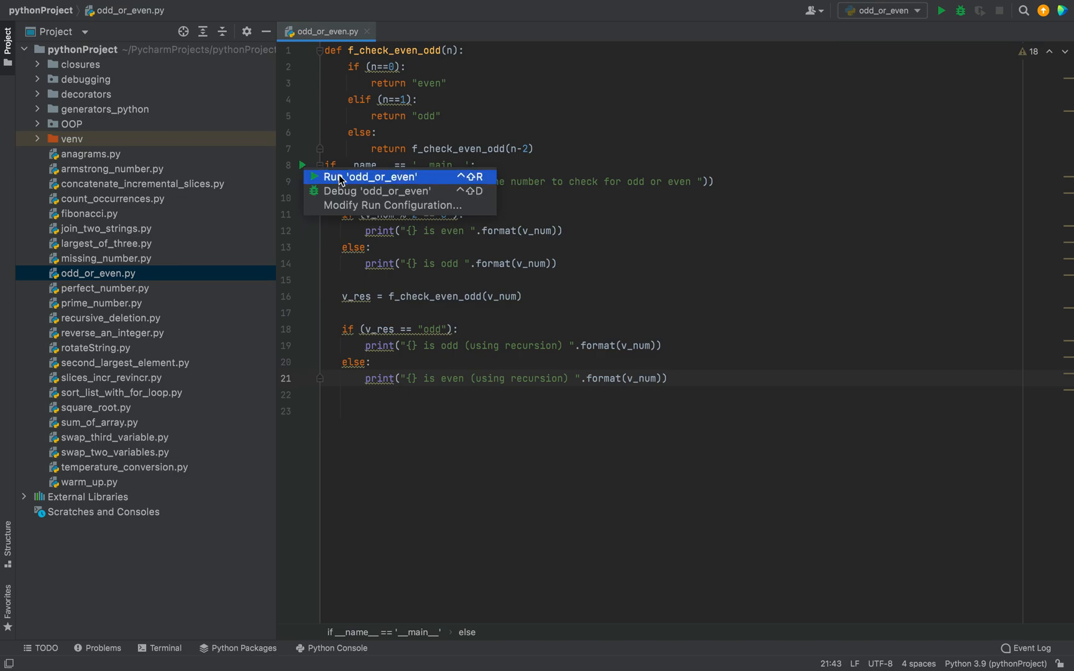
- Run odd_or_even.py with 7, printing '7 is odd' and '7 is odd (using recursion)'
click(369, 176)
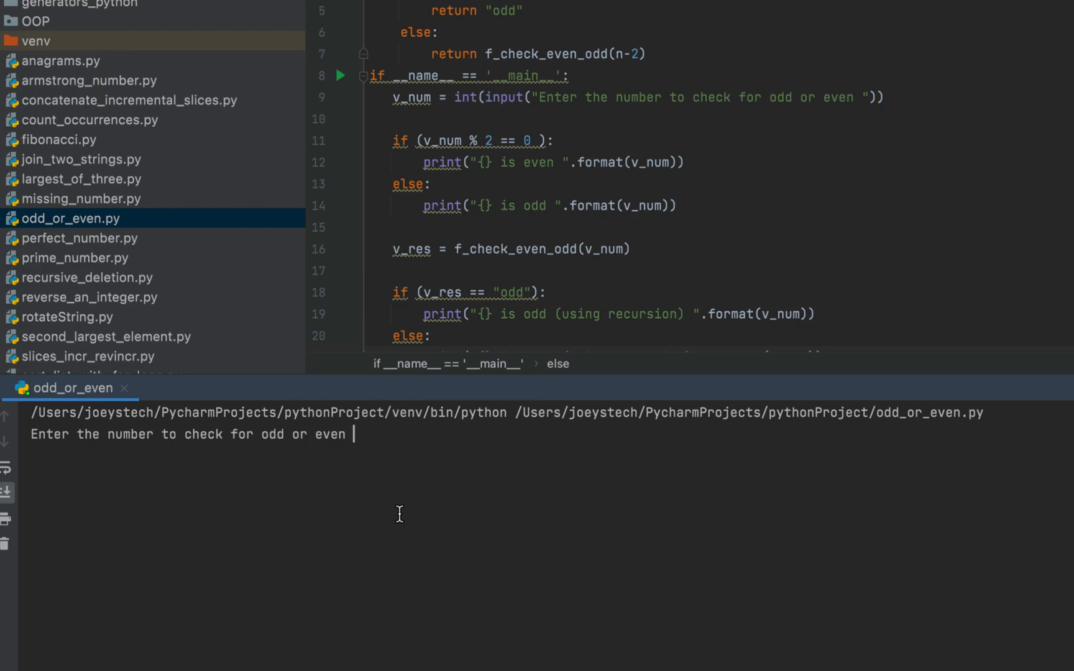
text(7)
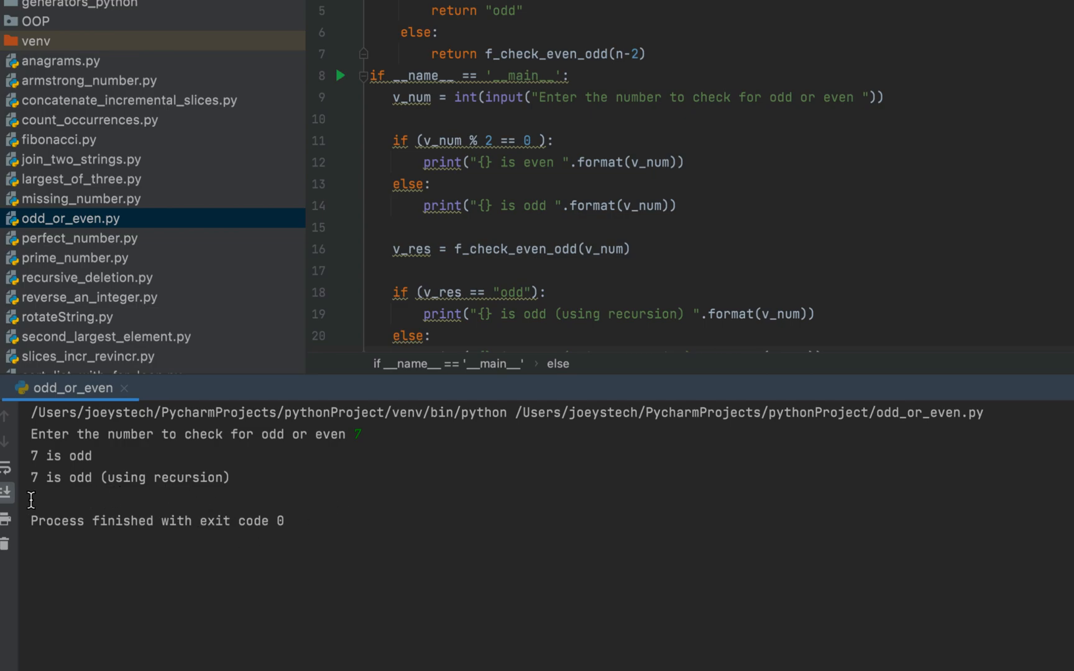
mouse_move(373, 89)
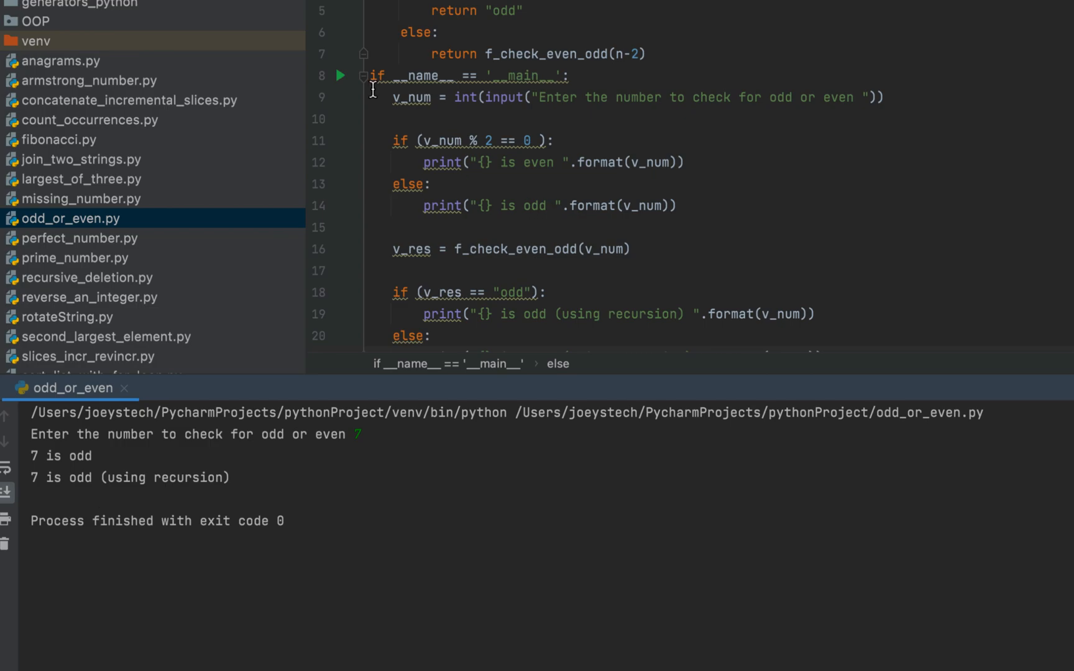
- Rerun odd_or_even.py with input 122 so both checks print "122 is even"
click(341, 75)
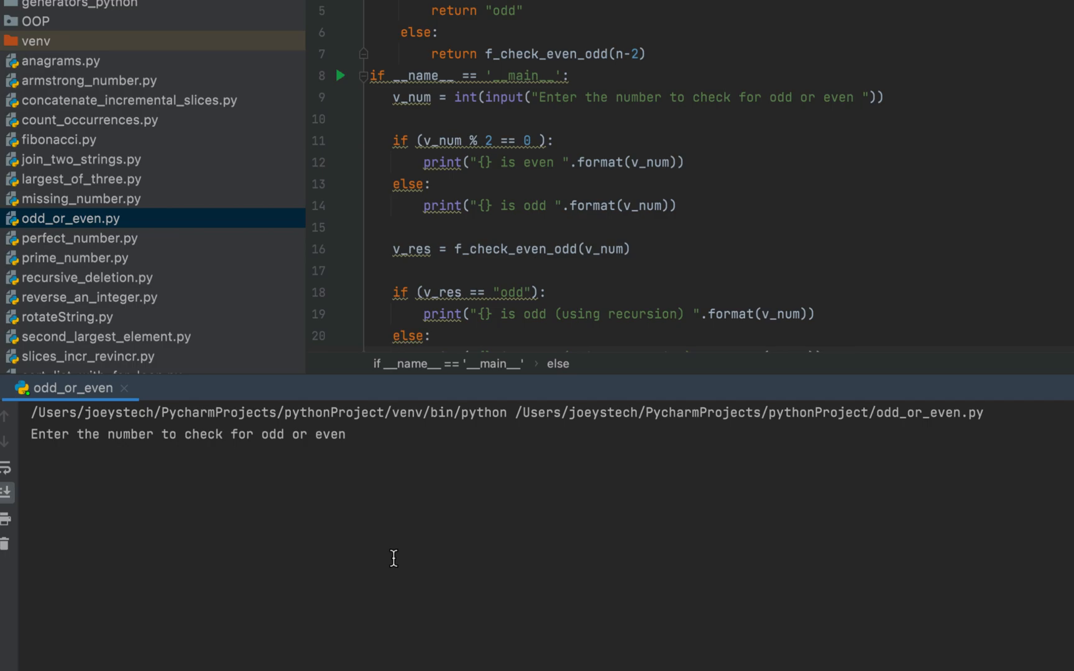
text(122)
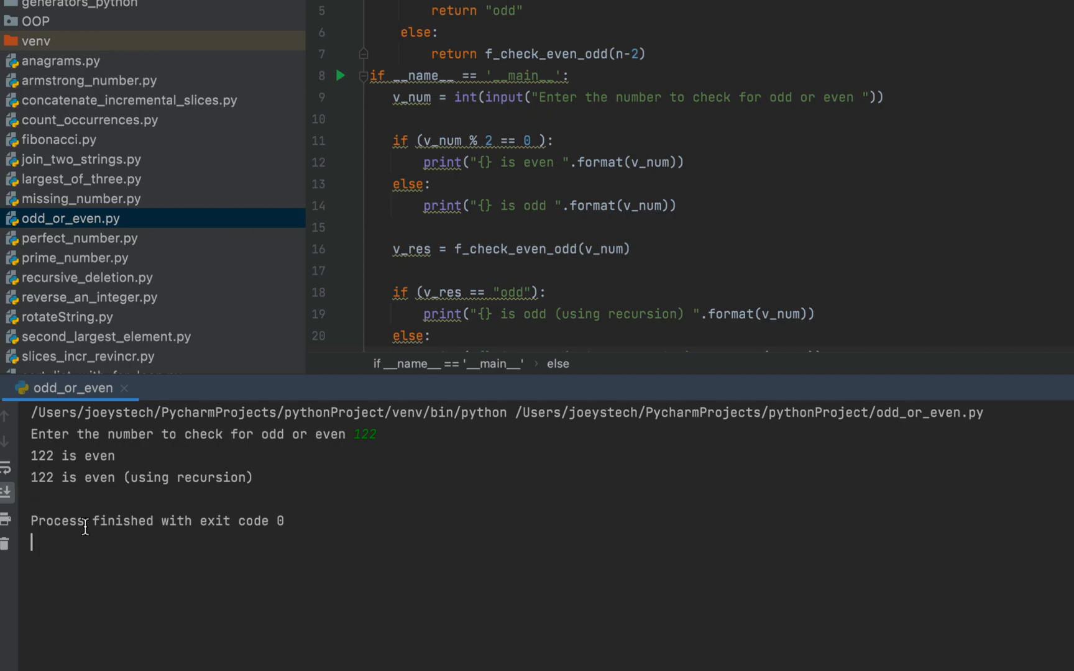
mouse_move(240, 508)
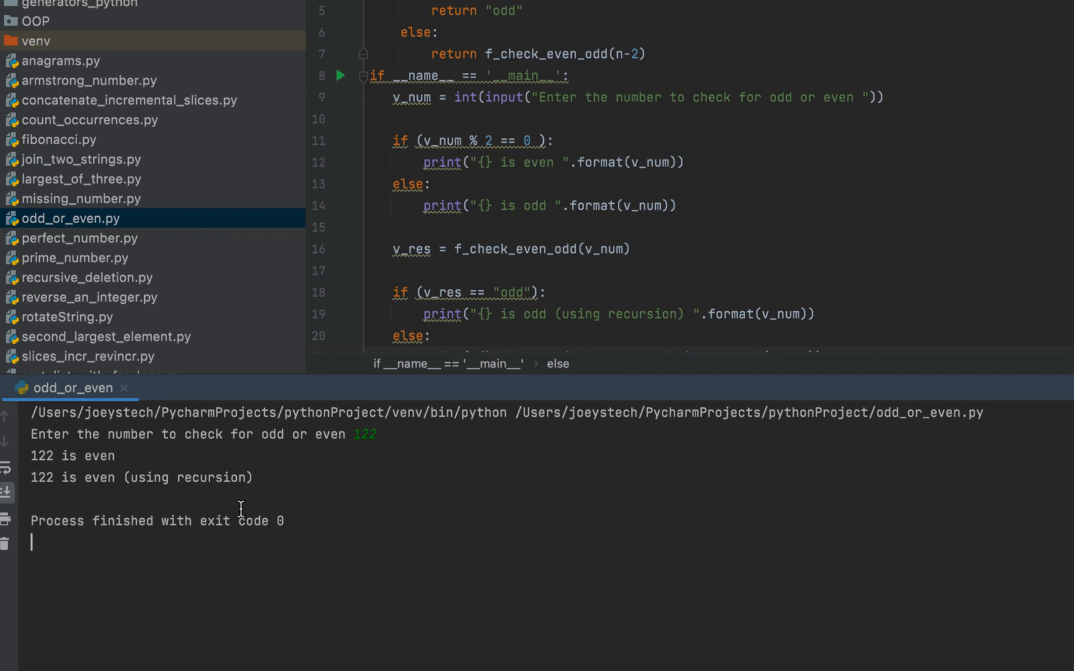